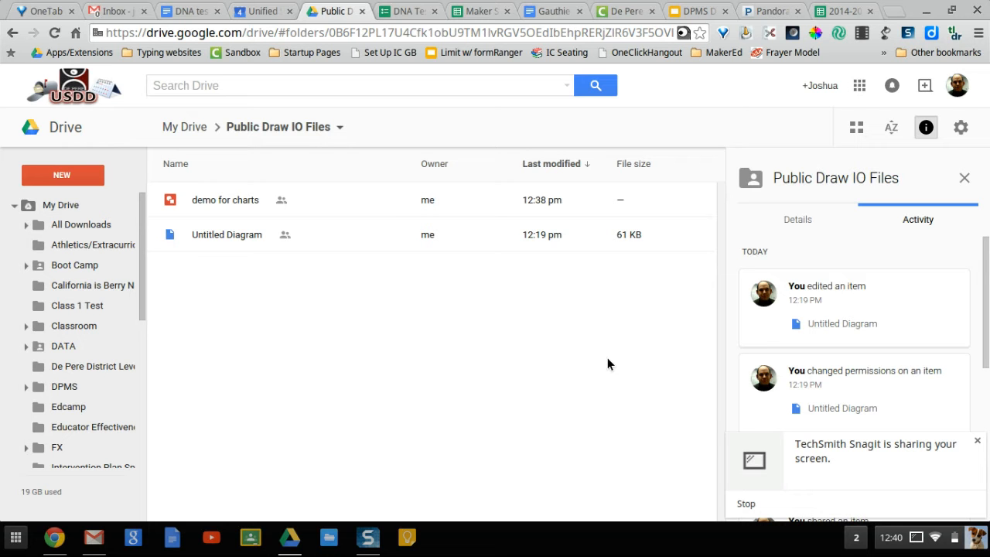
mouse_move(312, 200)
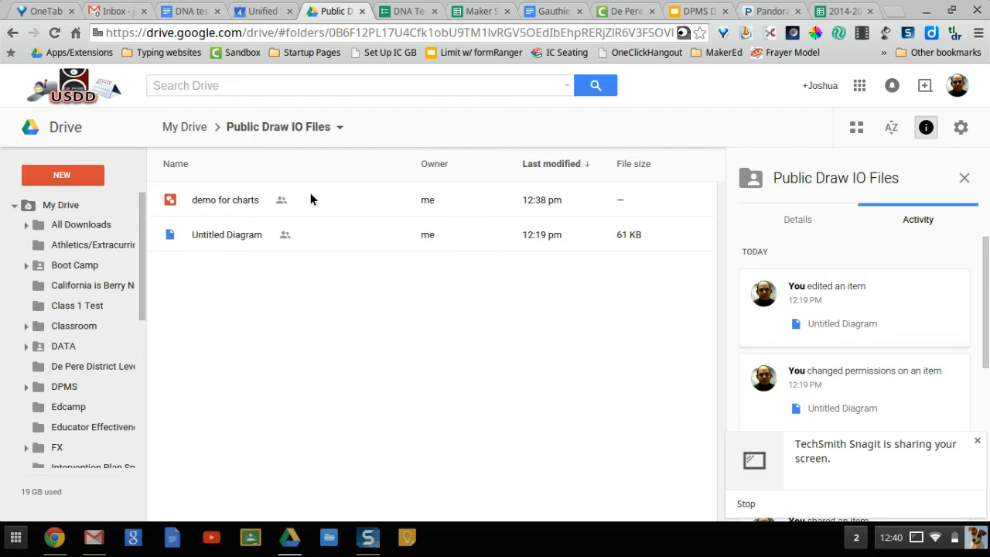
Reach the Connect apps to Drive gallery via New > More > Connect more apps.
click(62, 175)
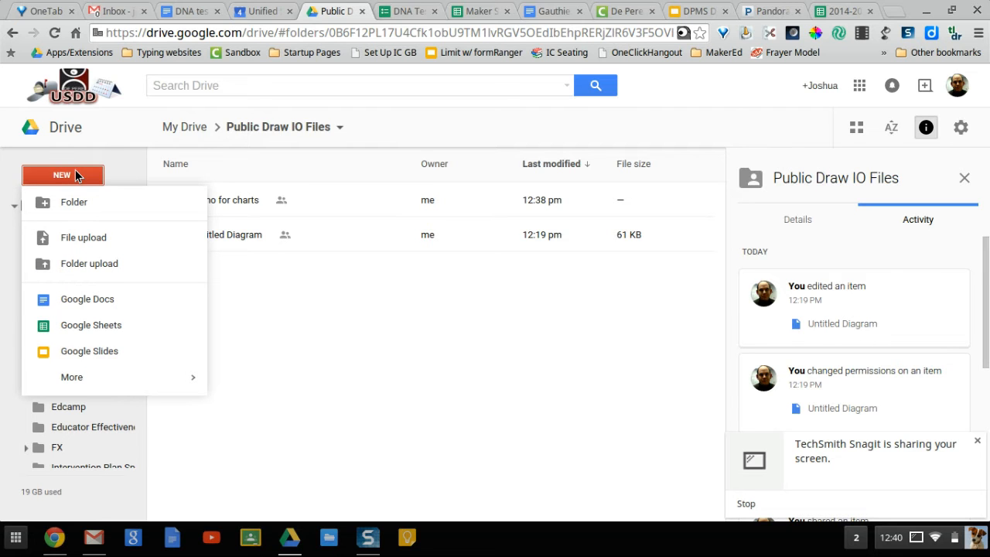
click(71, 377)
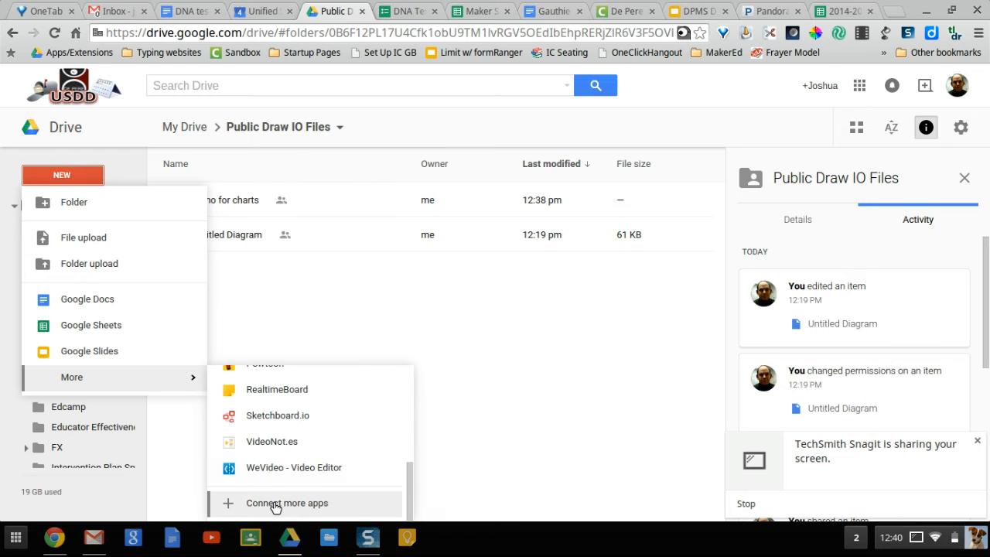
click(286, 502)
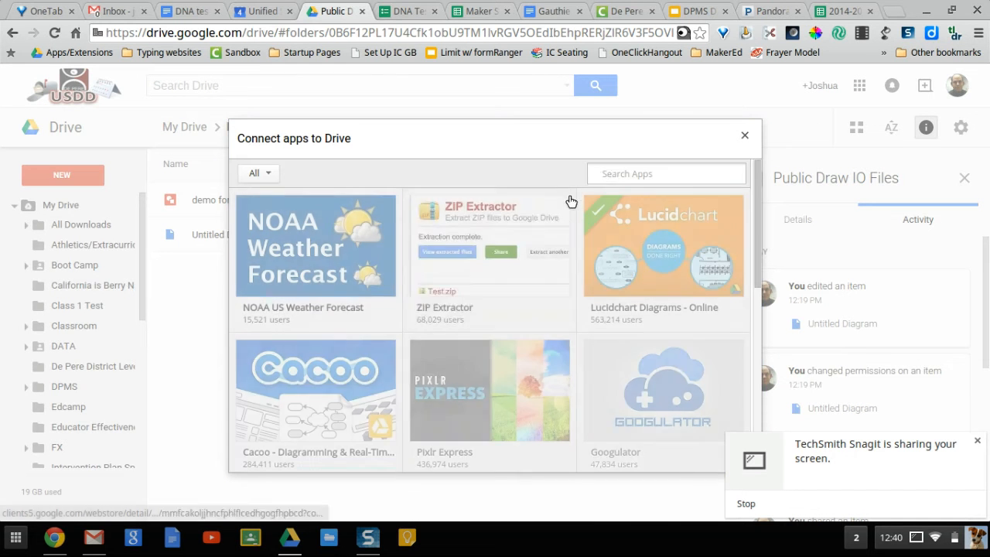
Search the gallery for 'draw', connect draw.io Pro and confirm the connection.
text(draw.io)
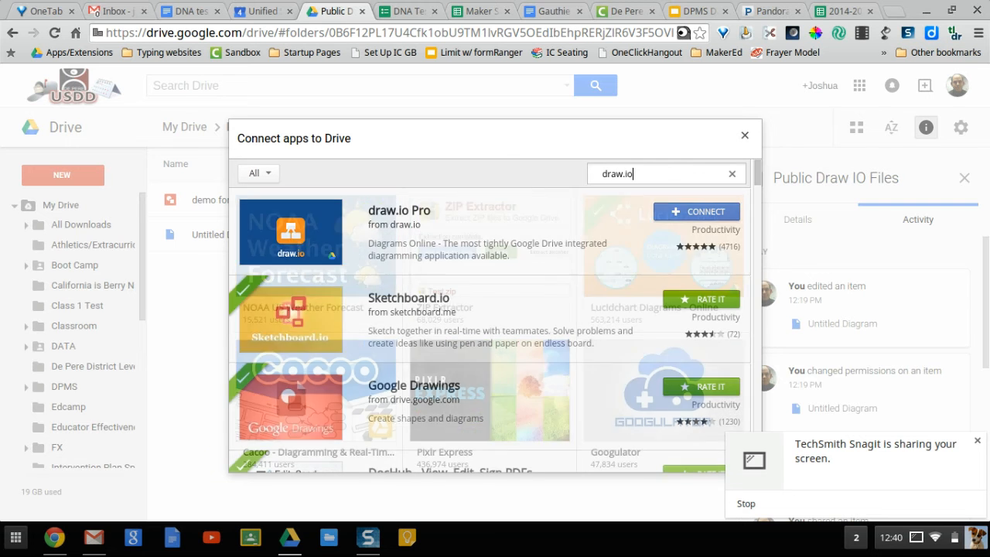
click(696, 211)
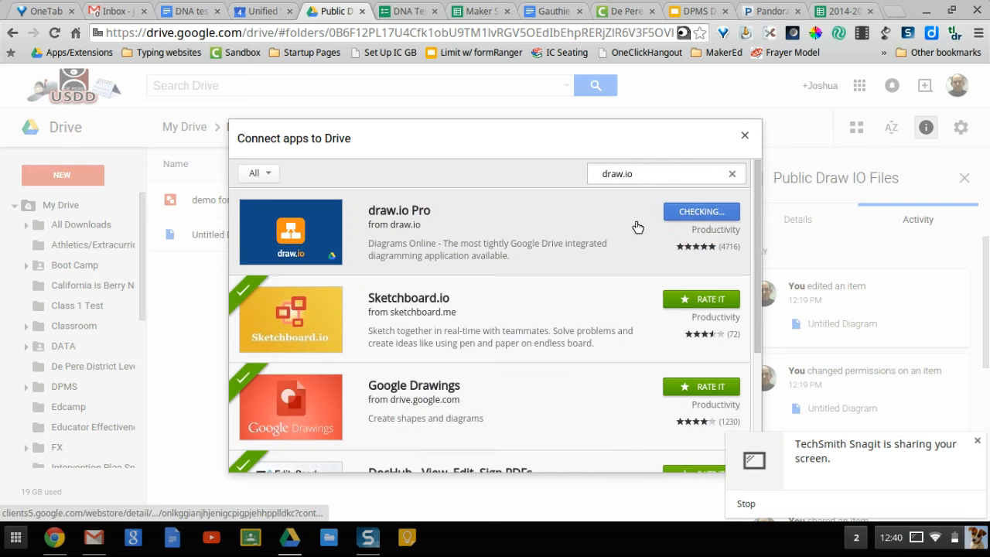
click(701, 210)
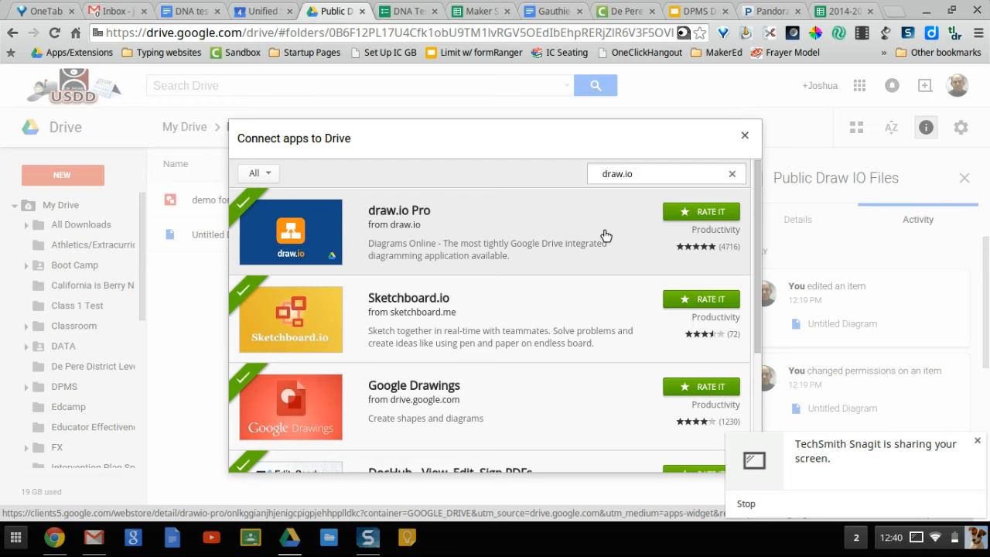
mouse_move(486, 351)
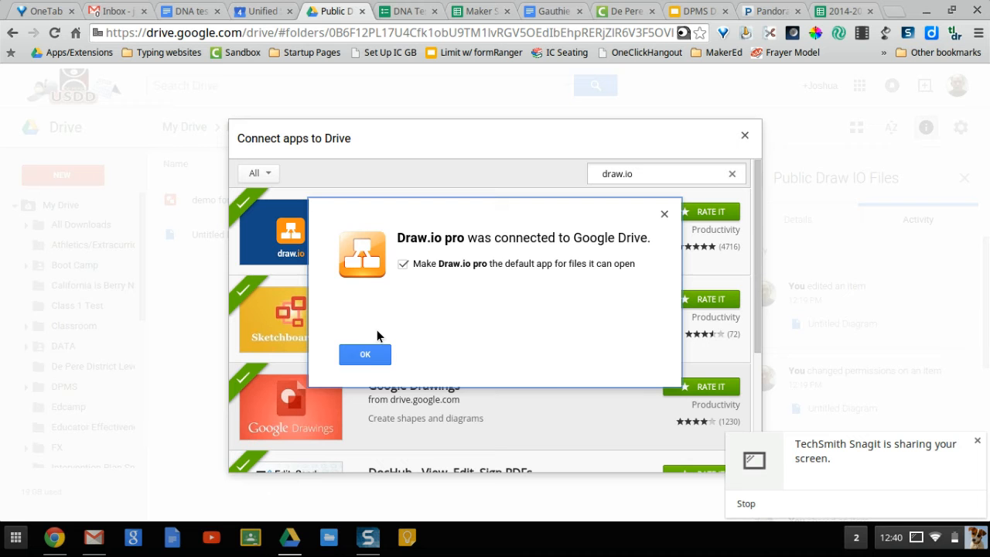
click(365, 355)
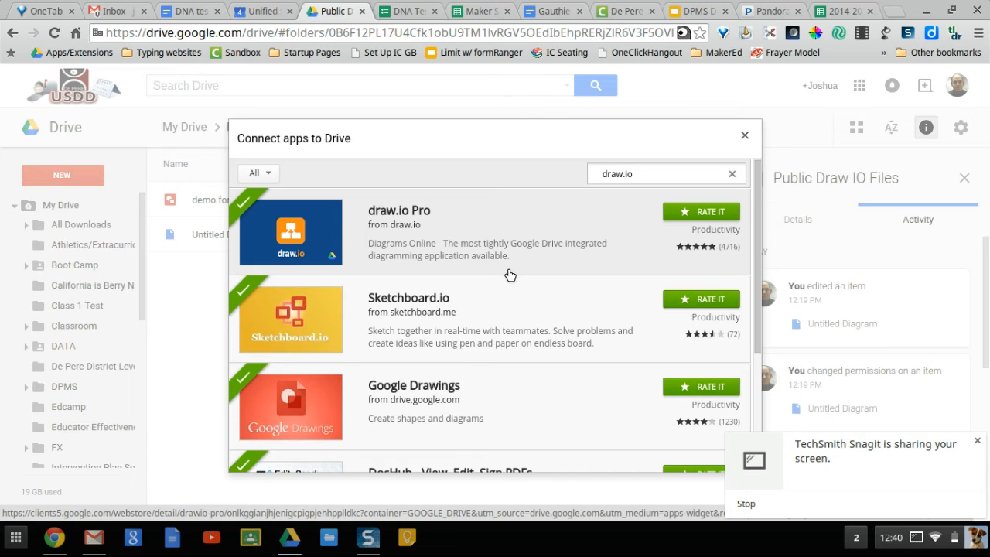
mouse_move(736, 96)
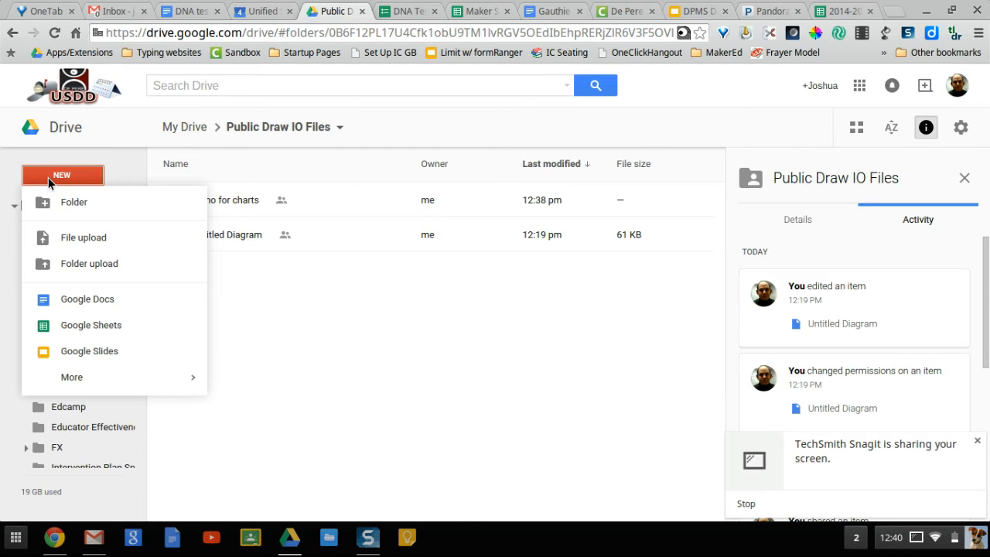
Create a new Draw.io Pro diagram, accepting creation in the shared Public Draw IO Files folder.
click(71, 377)
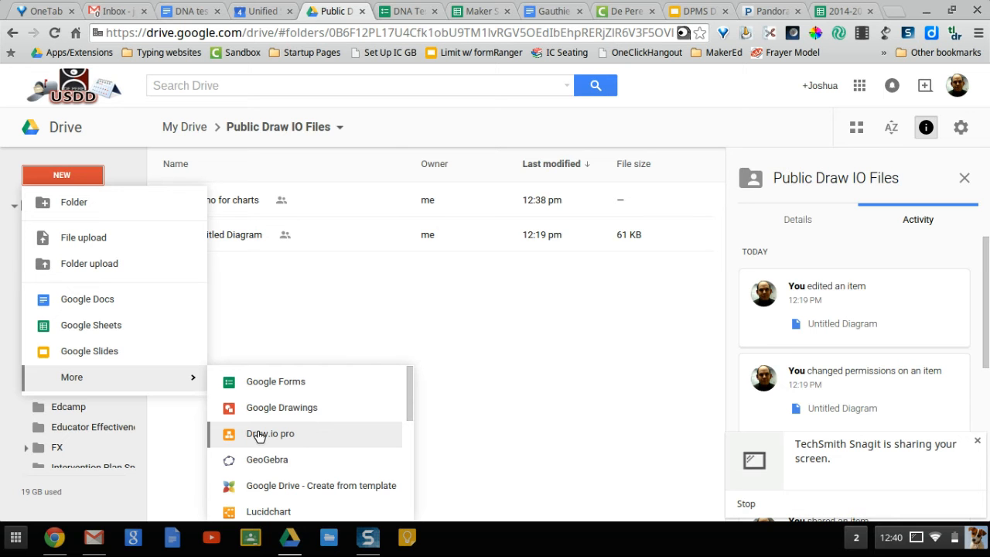
click(269, 433)
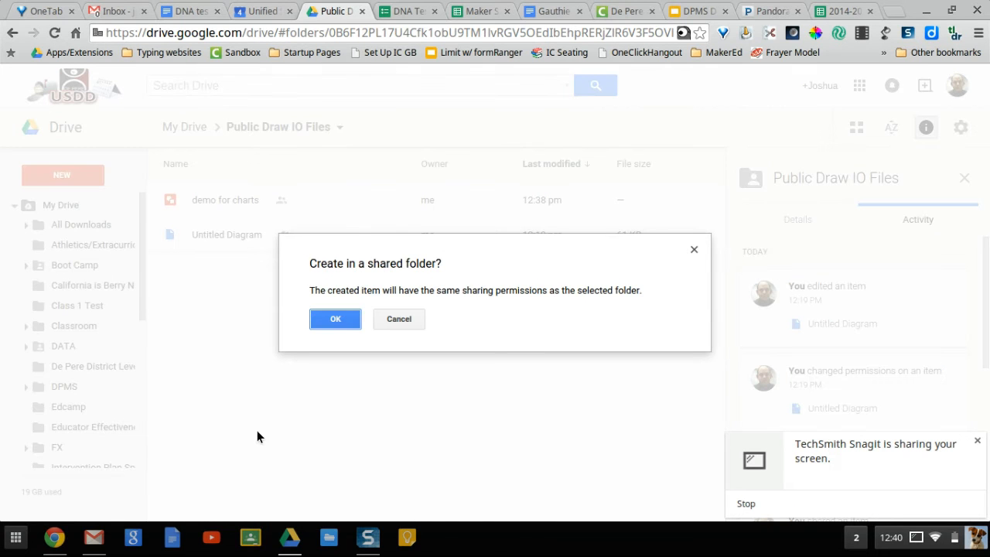
click(334, 319)
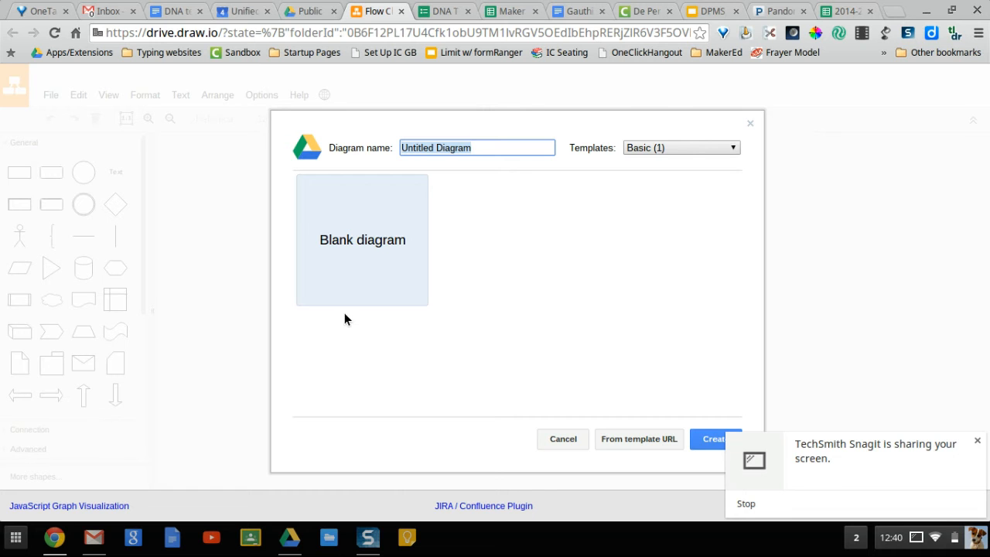
mouse_move(380, 309)
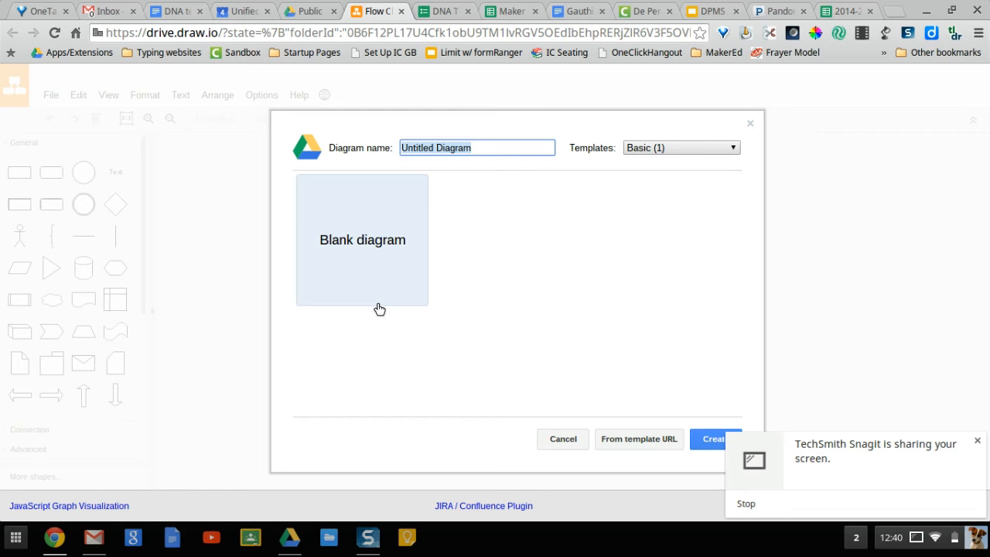
mouse_move(415, 291)
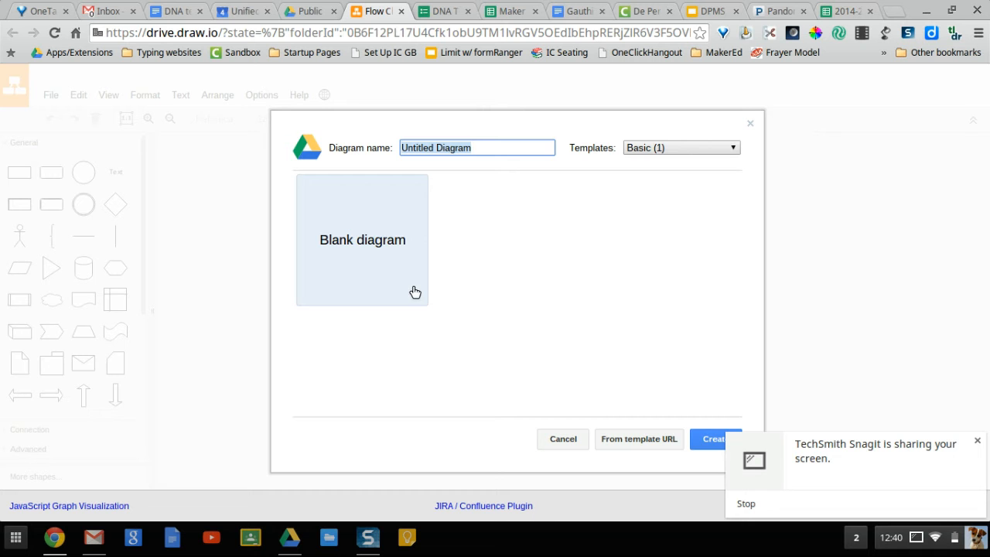
Browse template categories (business process, charts) and settle on Other templates.
click(680, 147)
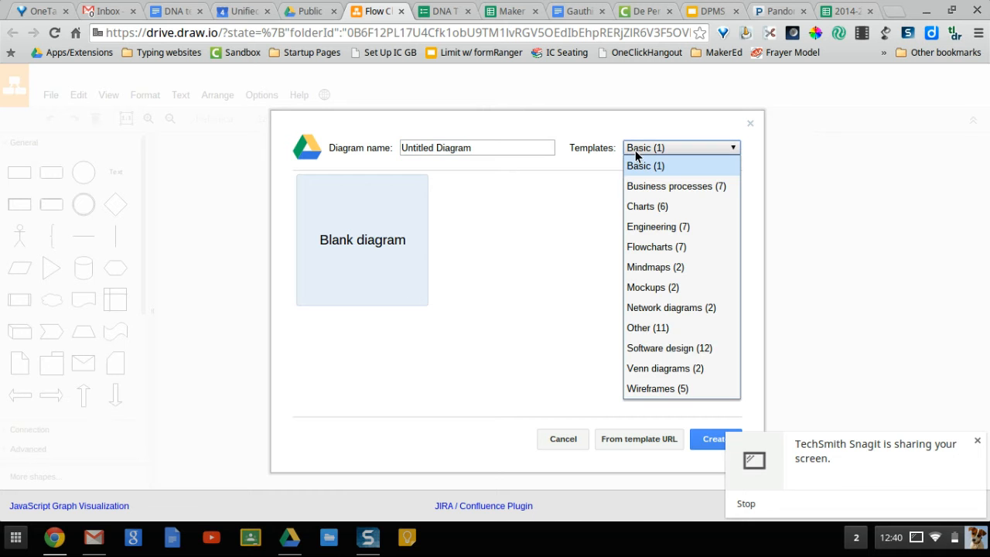
click(676, 186)
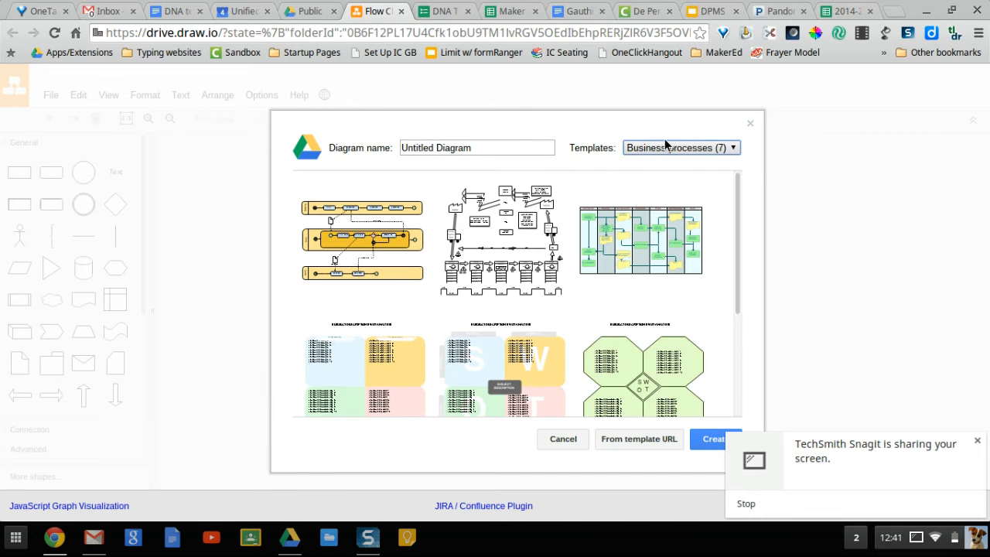
click(680, 149)
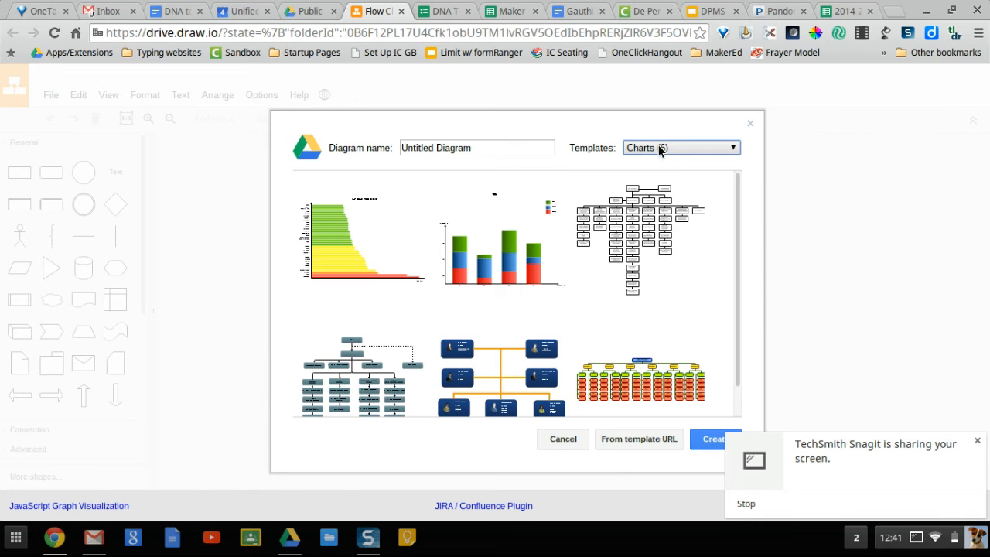
click(680, 148)
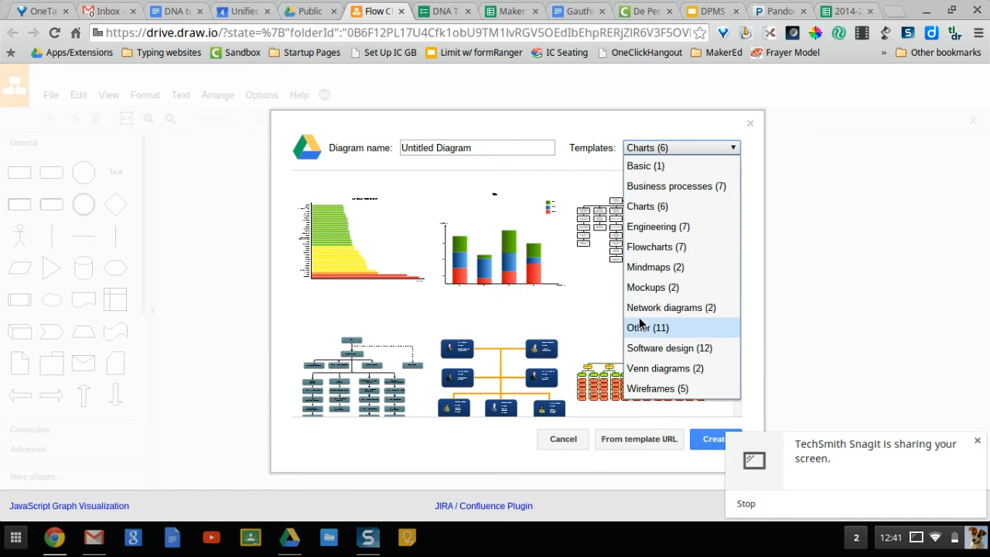
click(647, 328)
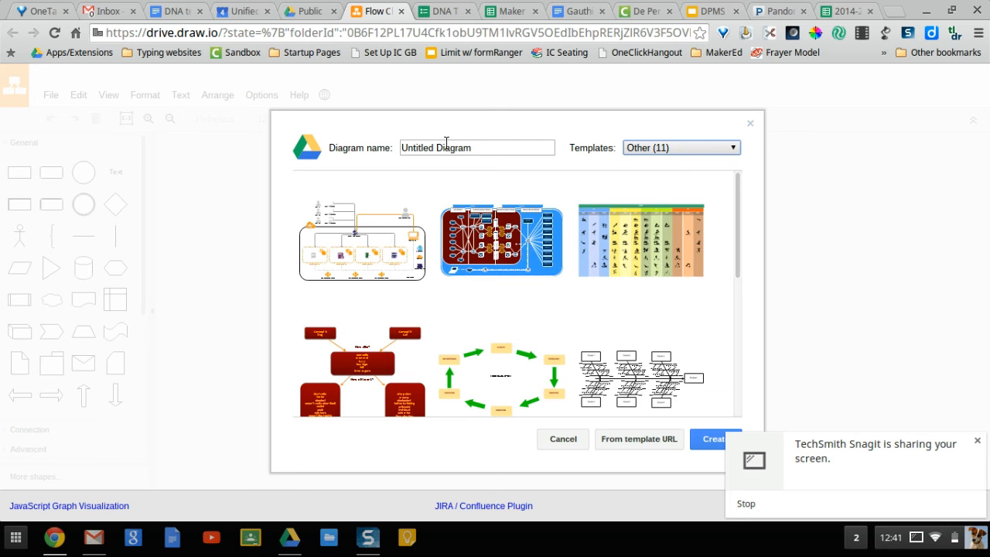
Name the diagram 'Sample' and create it.
text(S)
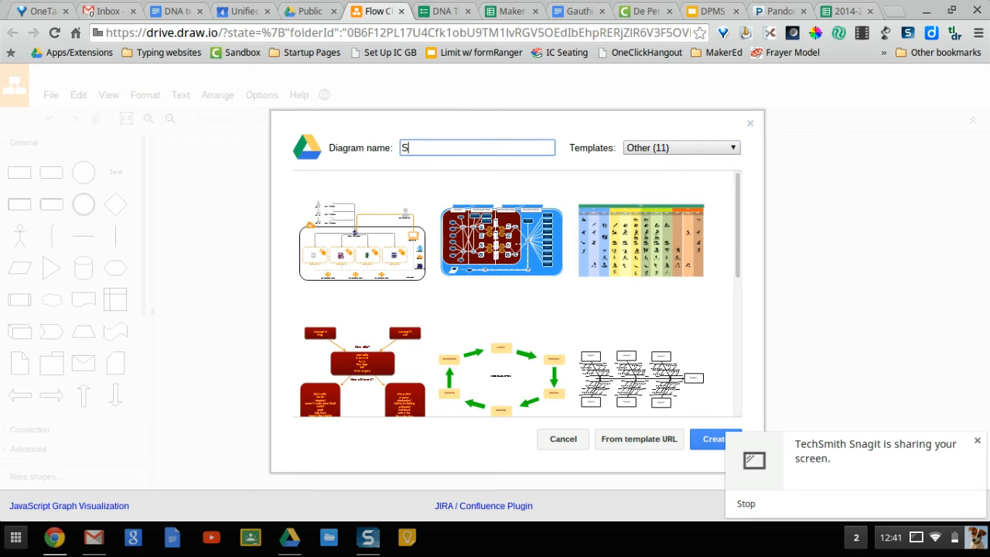
text(ample)
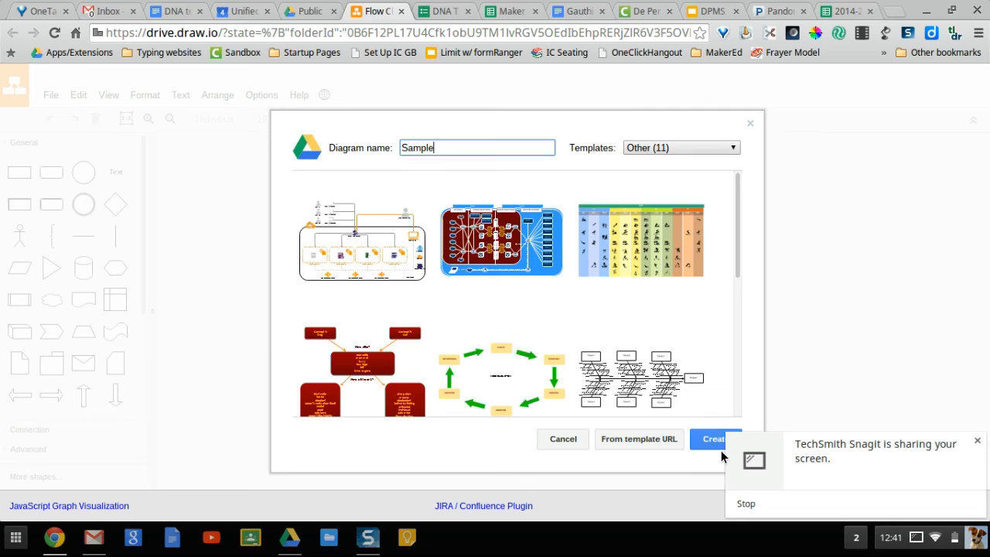
click(716, 439)
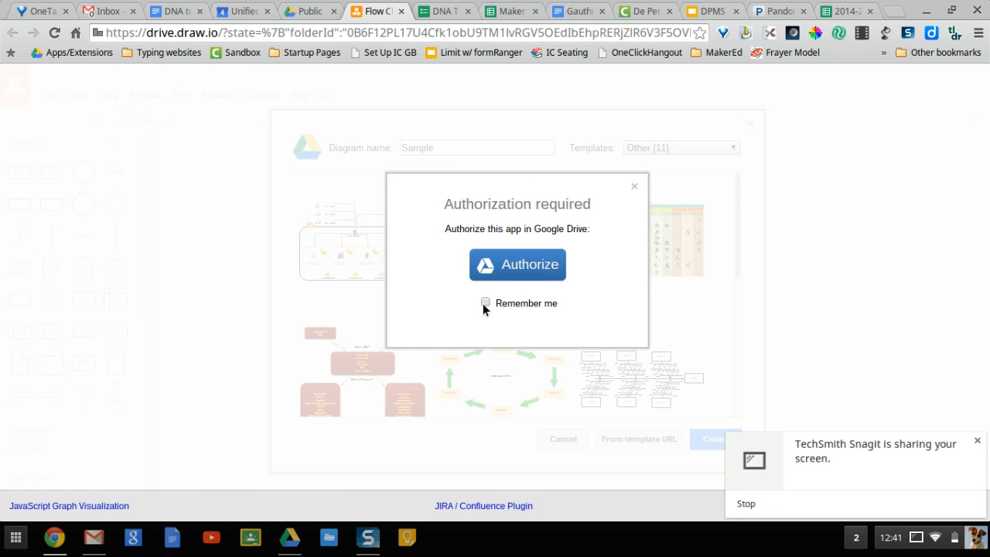
Authorize draw.io with Google Drive, remembering the choice, so the blank Sample diagram loads.
click(485, 302)
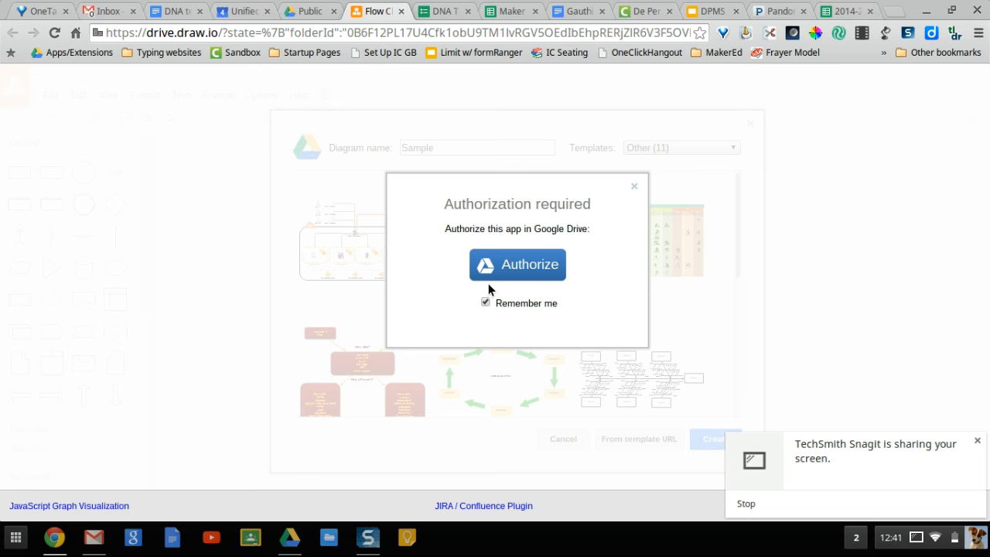
click(517, 264)
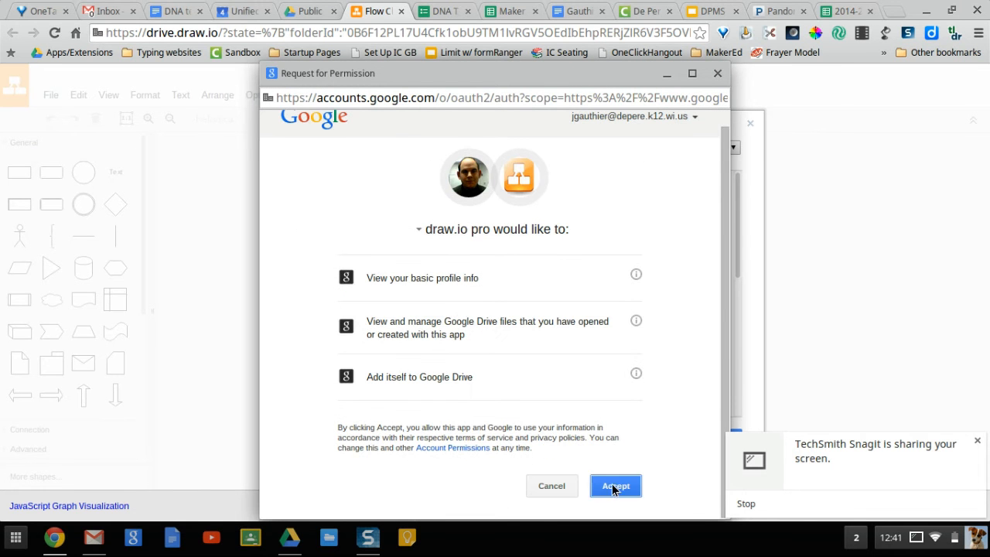
click(615, 485)
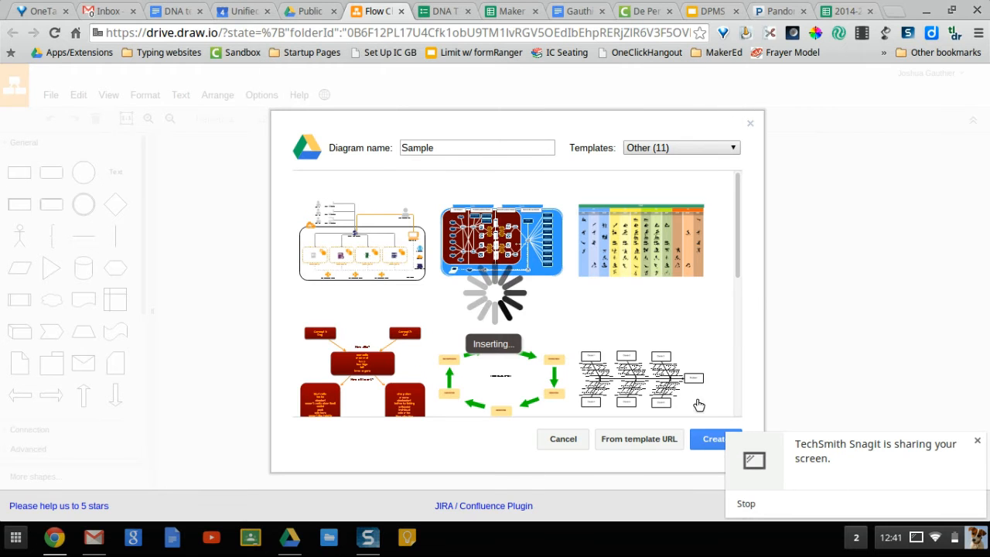
mouse_move(365, 204)
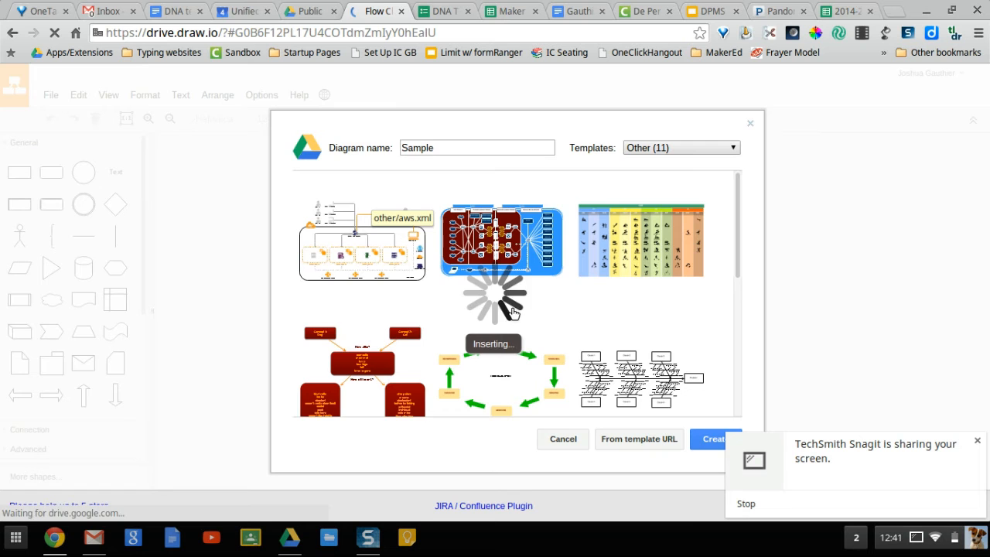
click(716, 439)
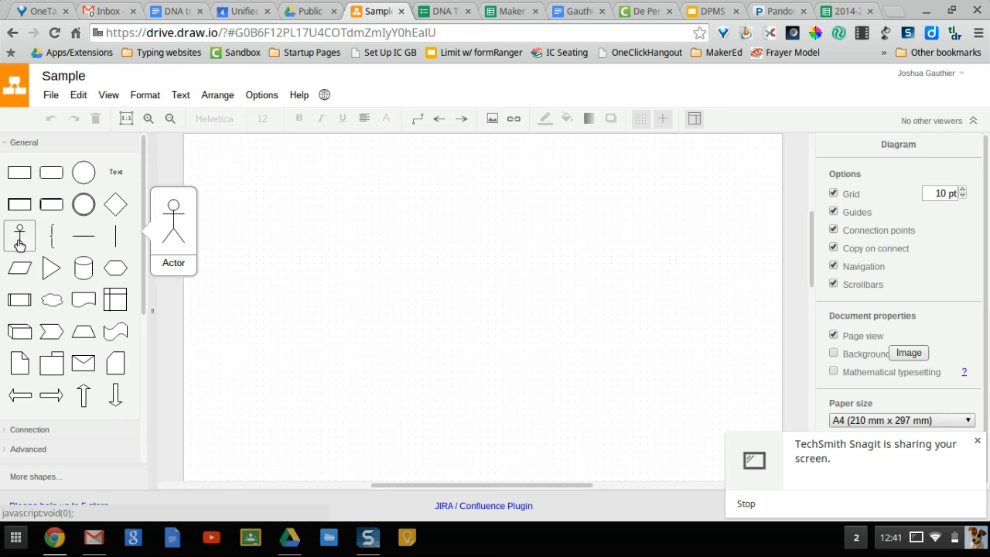
Drag an Actor stick figure from the General palette onto the canvas.
drag(18, 235, 353, 271)
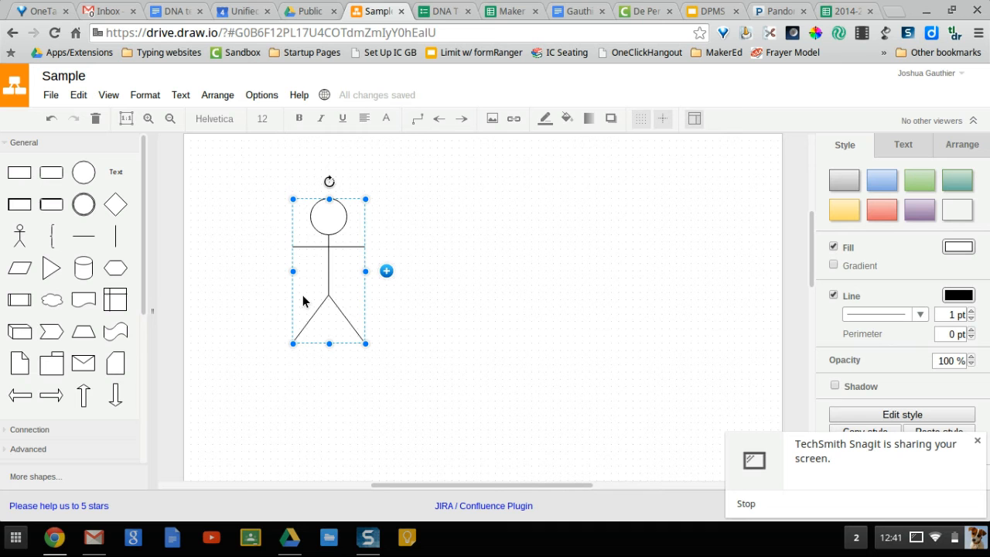
mouse_move(300, 229)
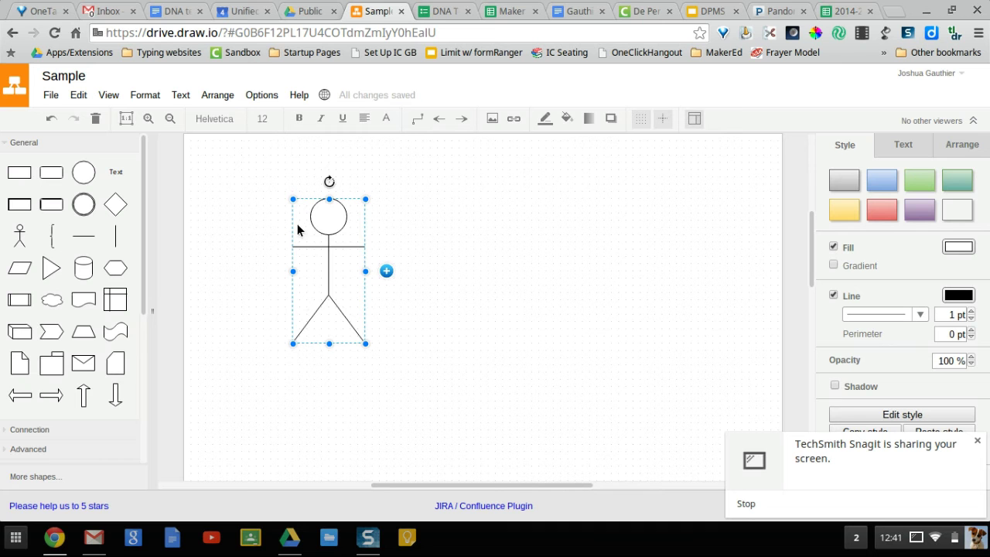
mouse_move(437, 159)
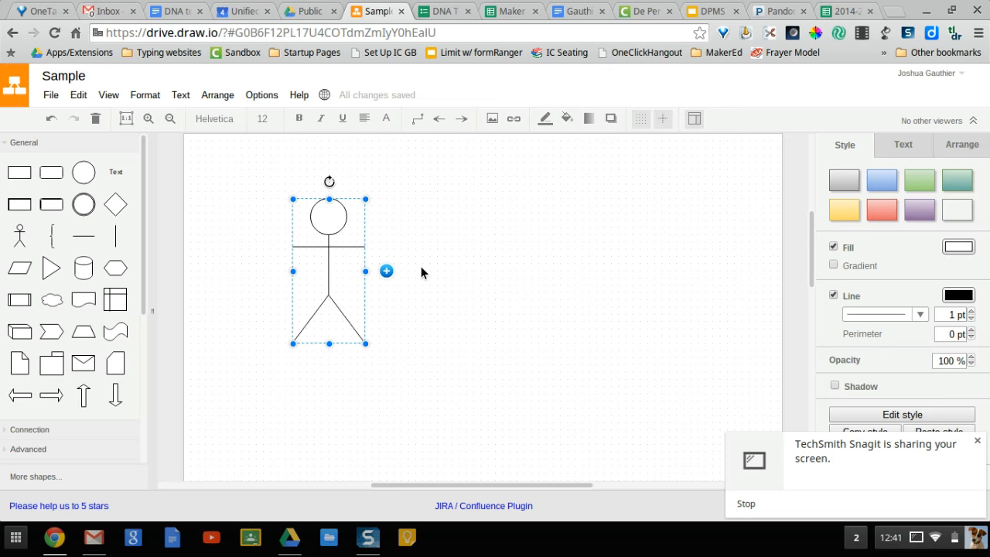
mouse_move(281, 337)
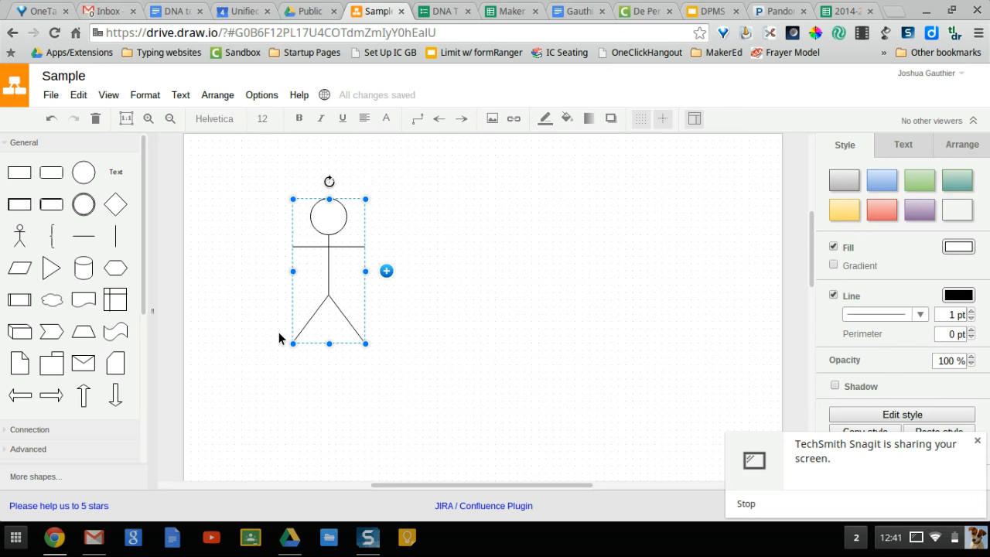
mouse_move(461, 118)
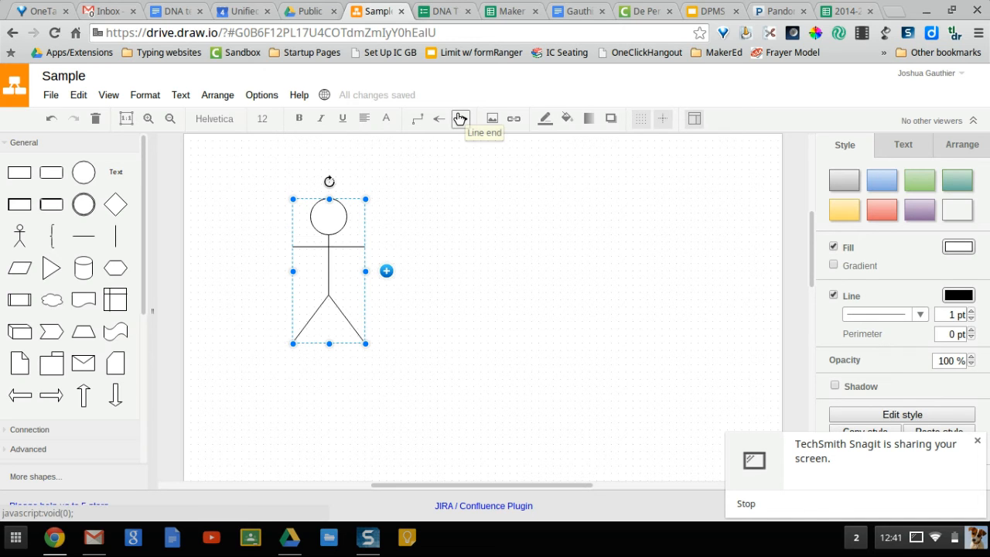
mouse_move(349, 133)
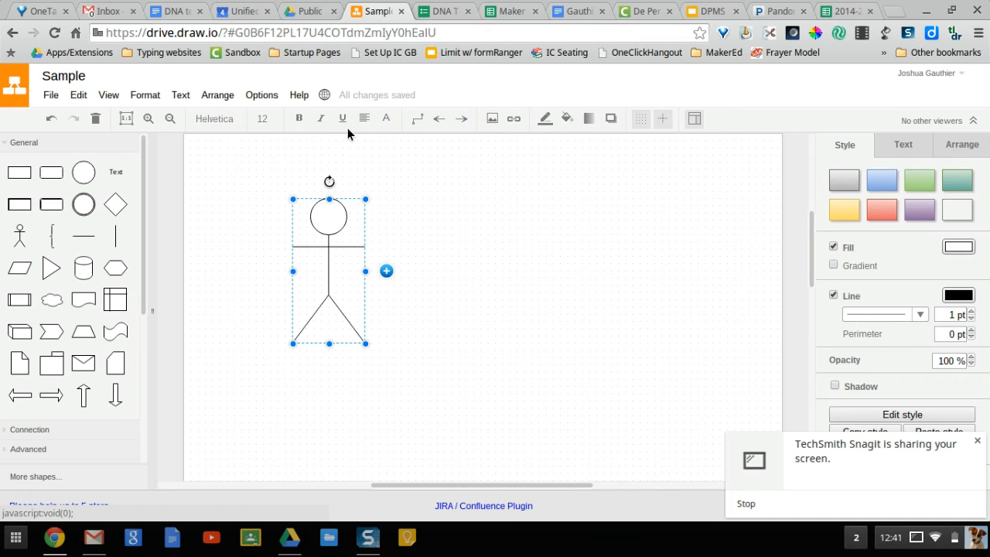
mouse_move(430, 107)
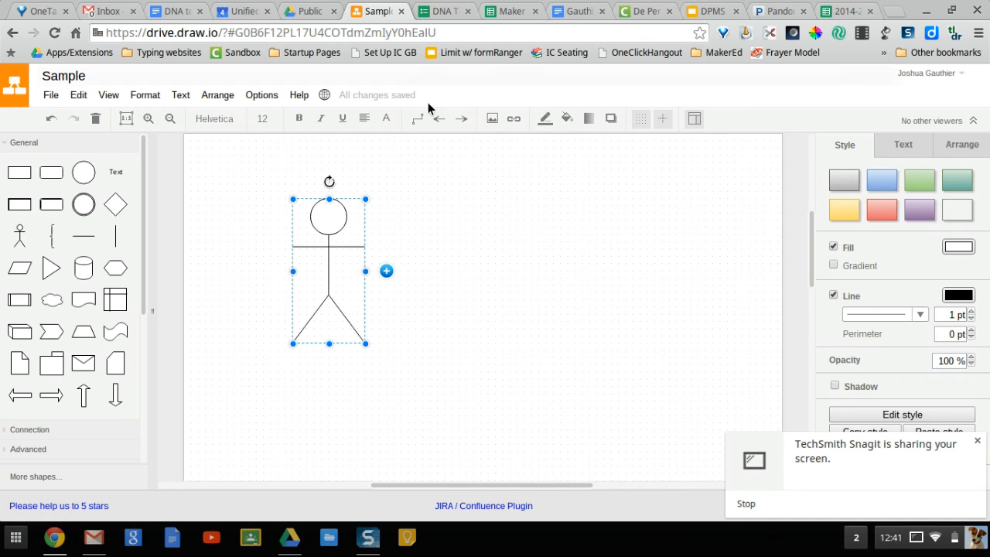
mouse_move(408, 136)
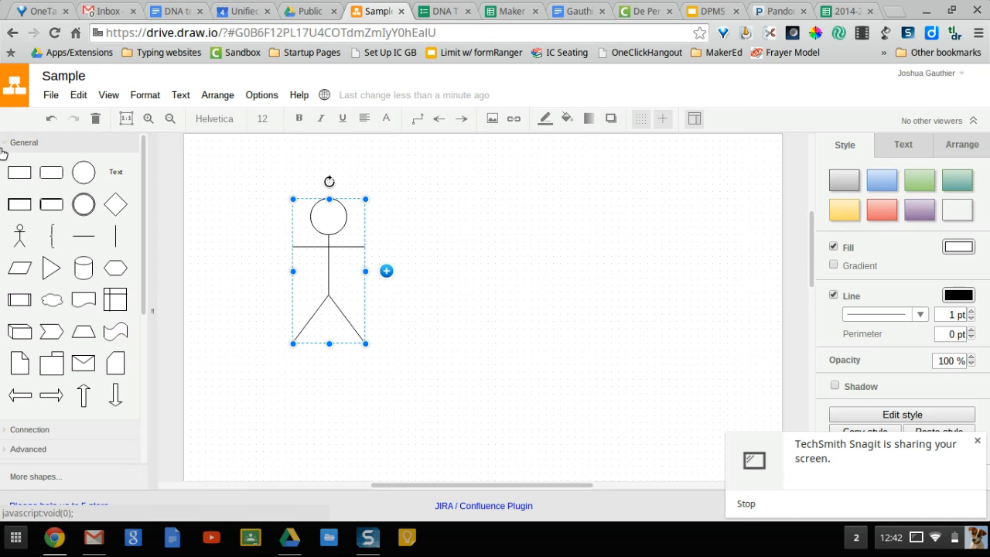
mouse_move(51, 363)
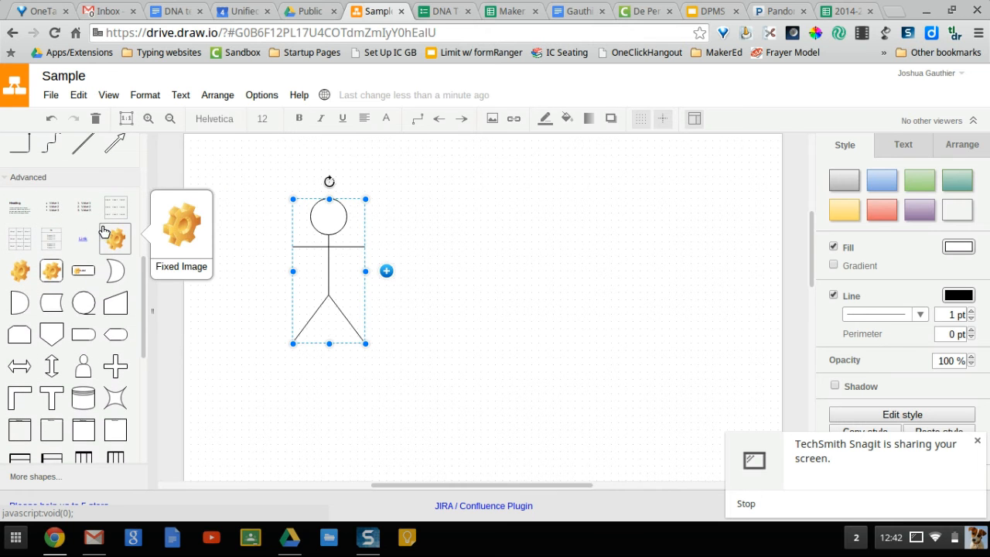
Expand the Basic shape library and scroll through its palette.
scroll(down, 3)
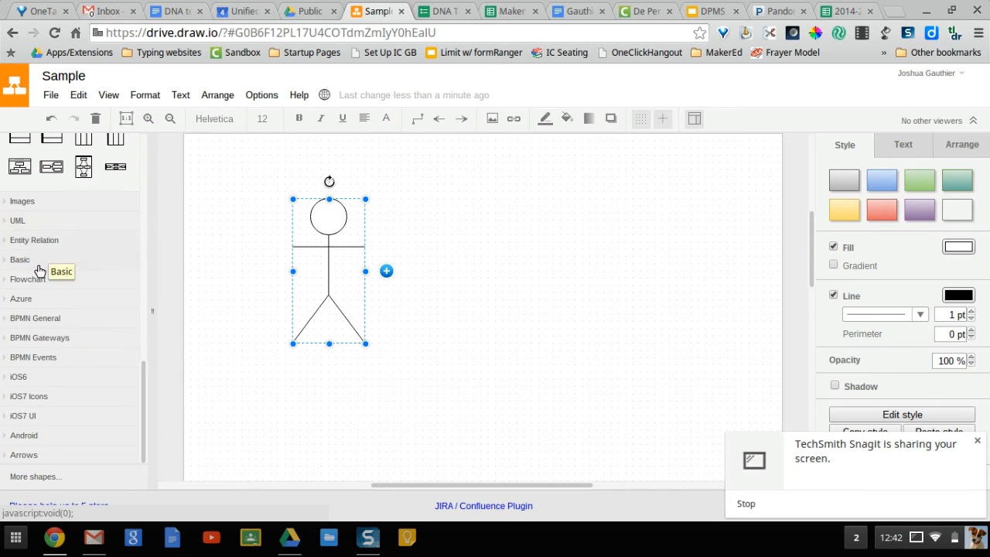
click(19, 260)
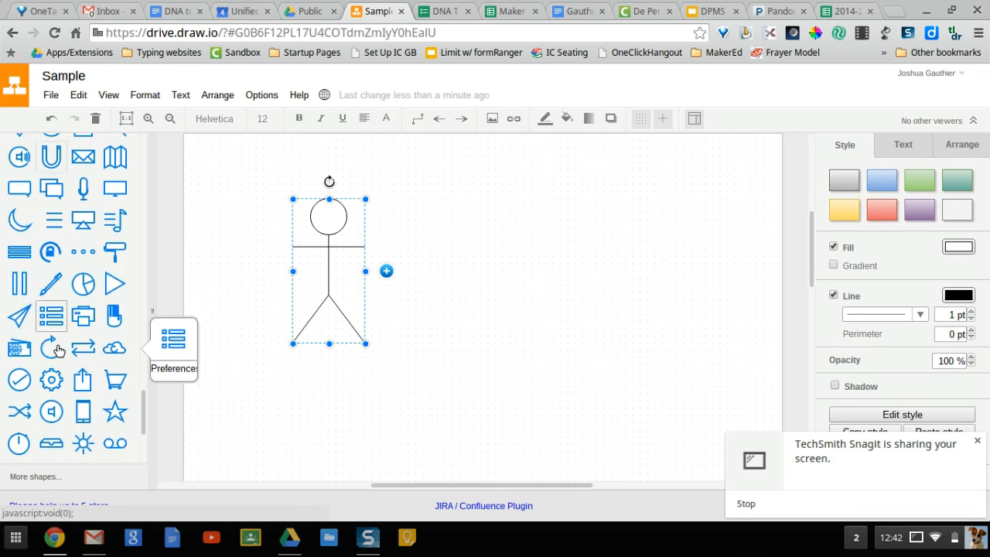
scroll(down, 3)
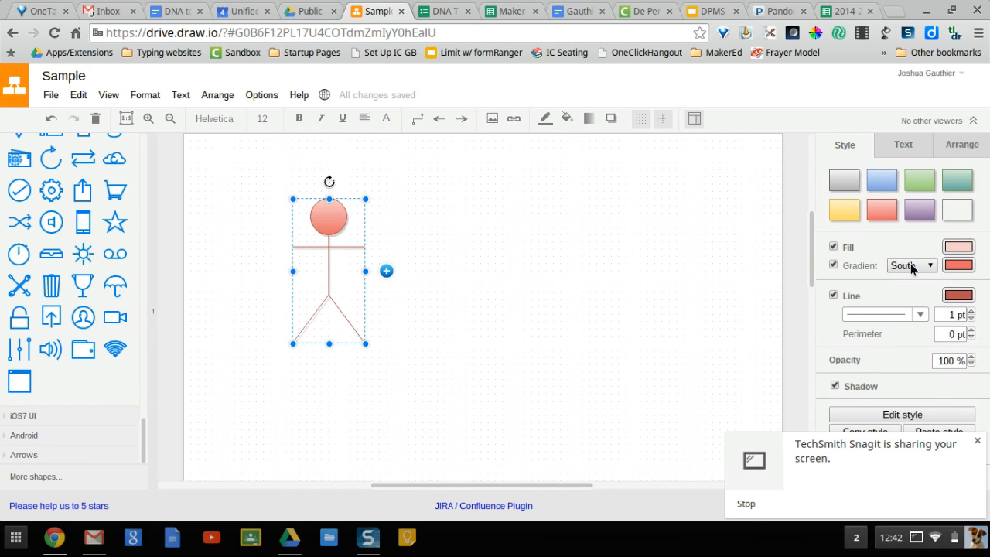
click(904, 145)
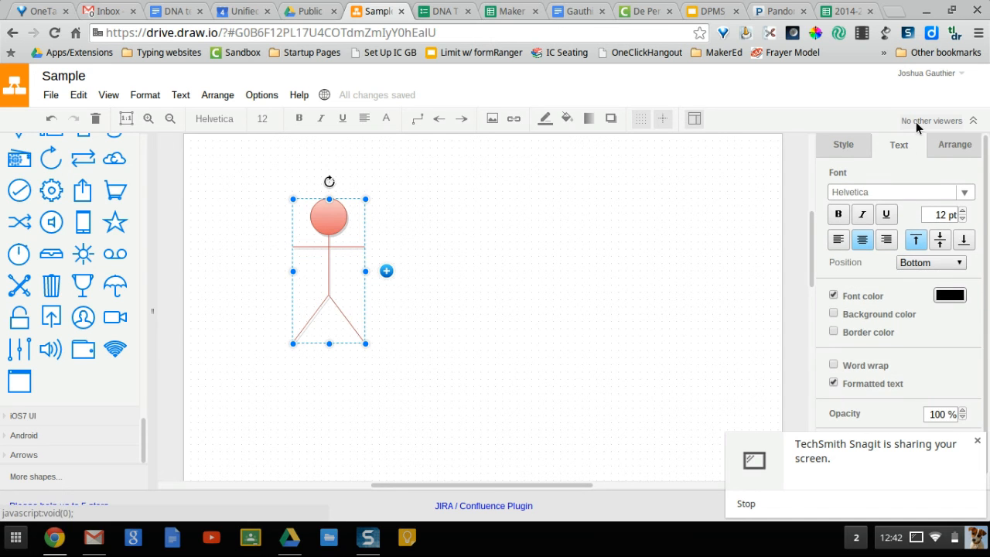
click(952, 145)
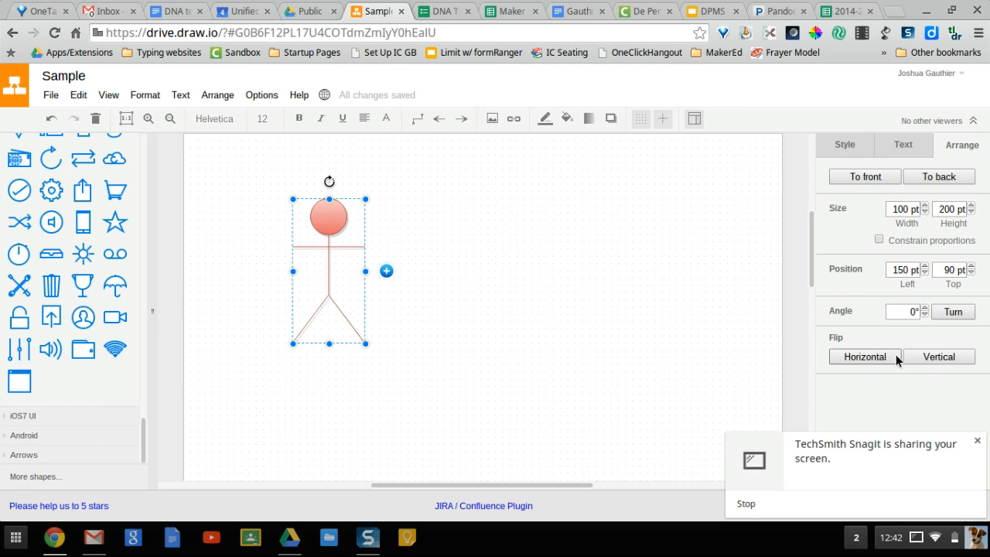
mouse_move(837, 297)
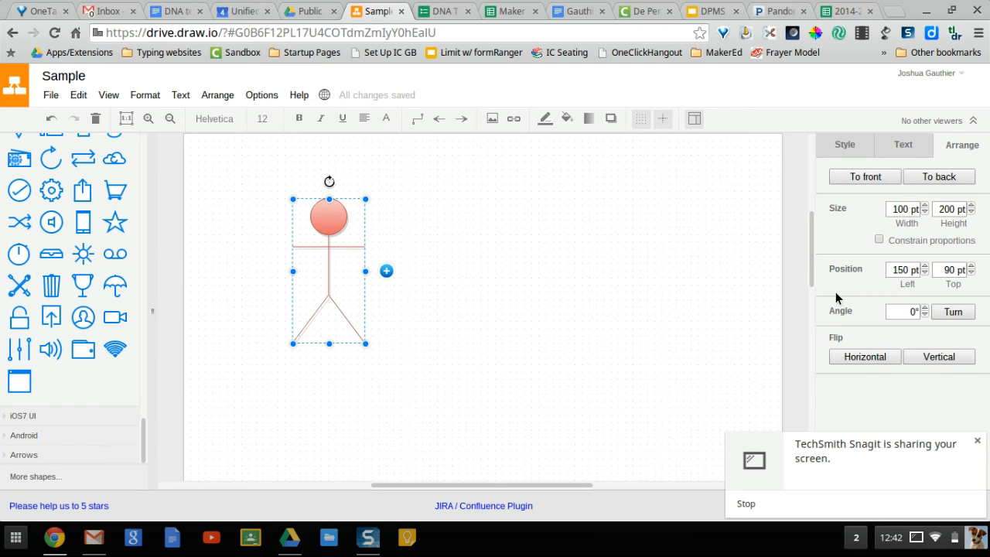
mouse_move(784, 217)
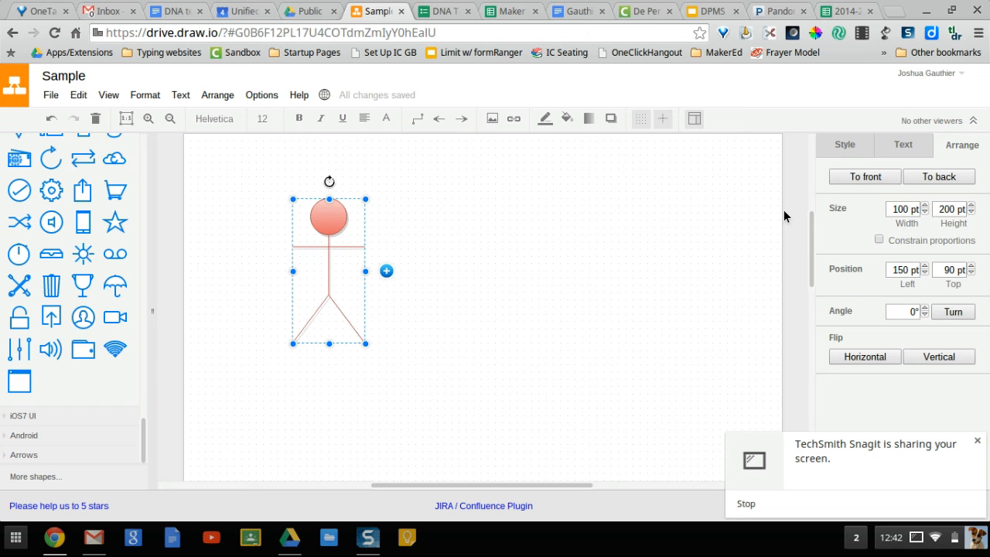
mouse_move(682, 188)
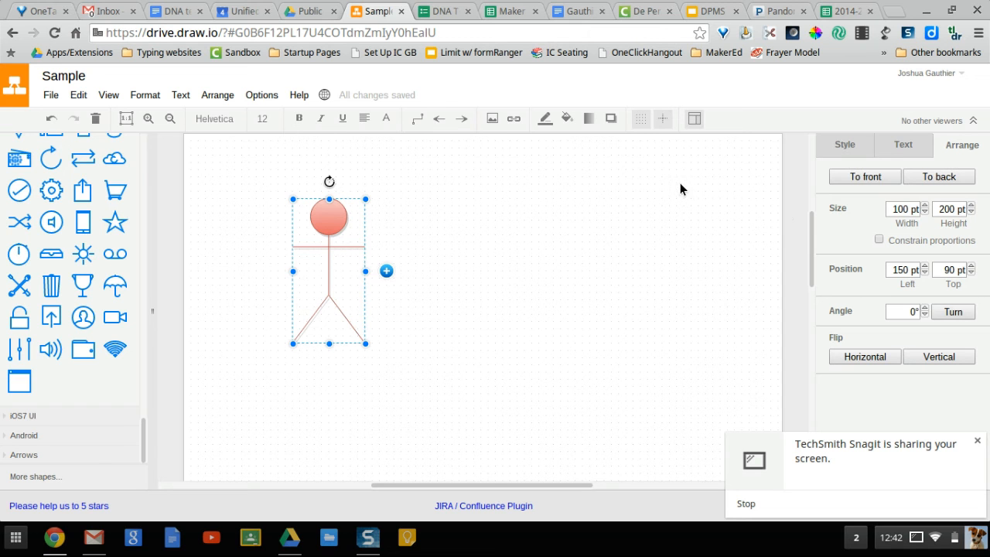
mouse_move(492, 117)
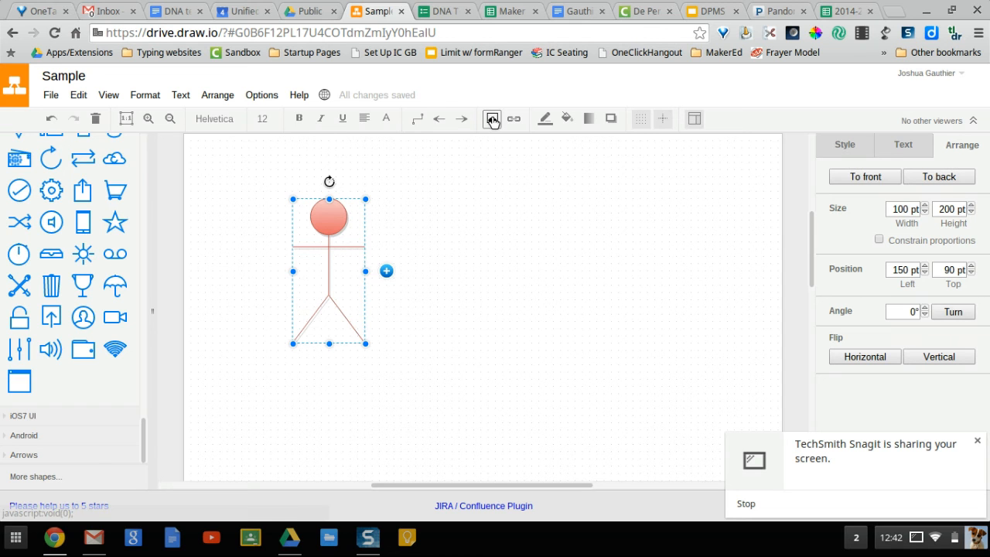
Bring up the Image (URL) prompt for the selected stick figure.
click(492, 117)
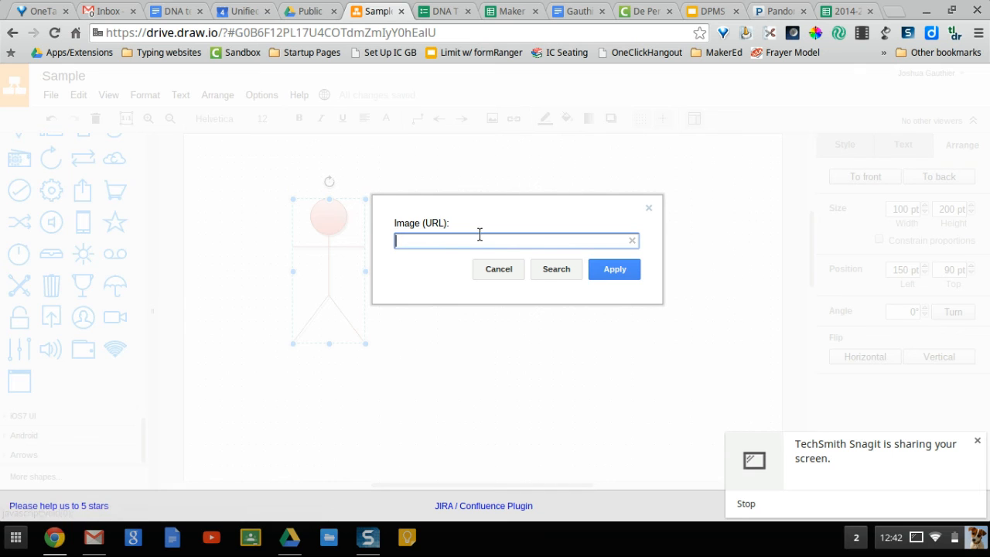
mouse_move(482, 259)
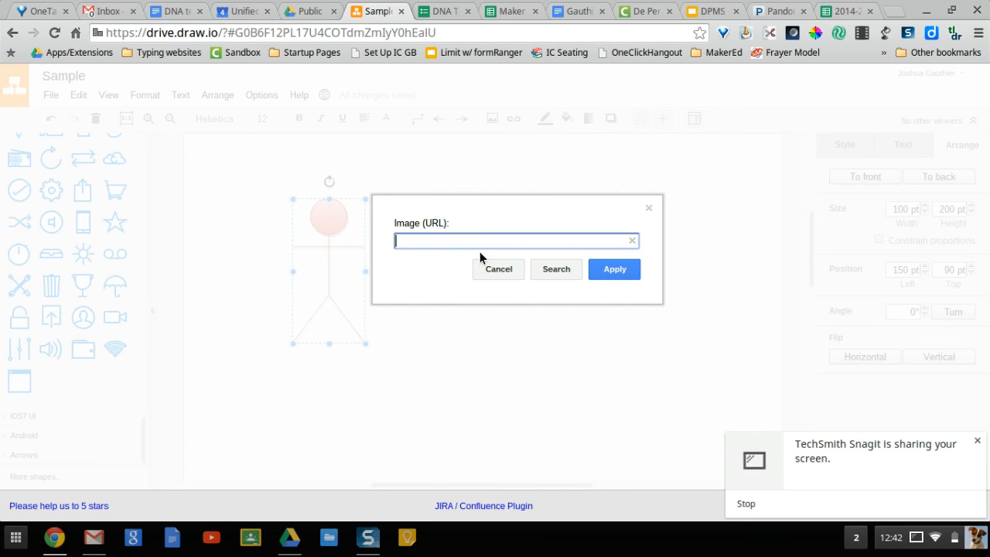
mouse_move(445, 25)
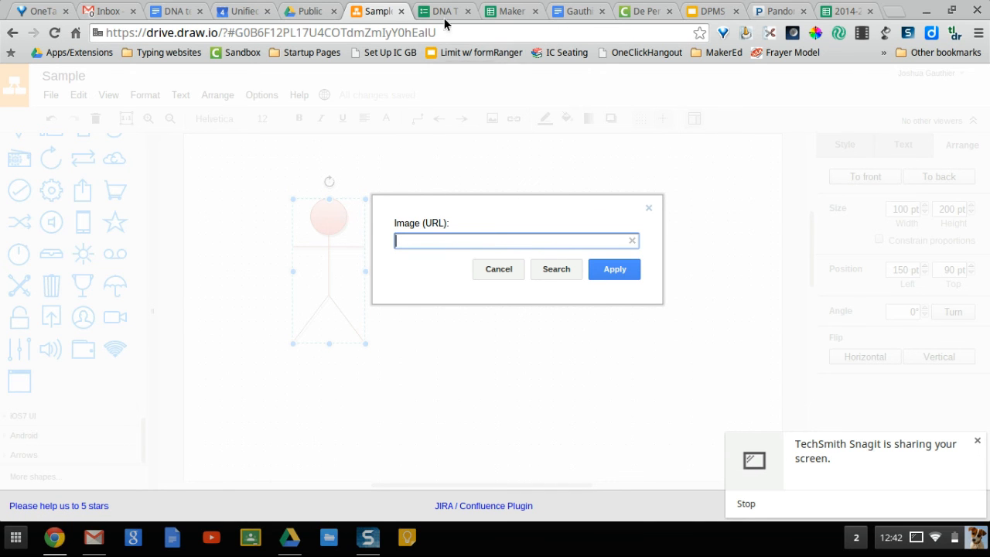
mouse_move(578, 185)
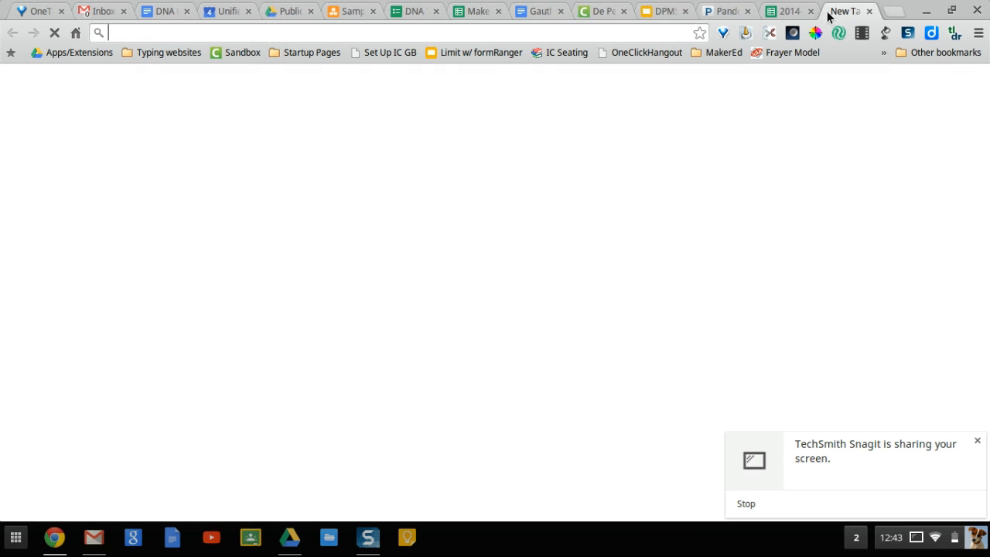
Search Google for 'turkey' and bring up the context menu on the Turkish flag image.
text(turkey&rlz=1CAACAG_enUS605US605&oq=turkey&aqs=chrome..69i57j69i61l2j)
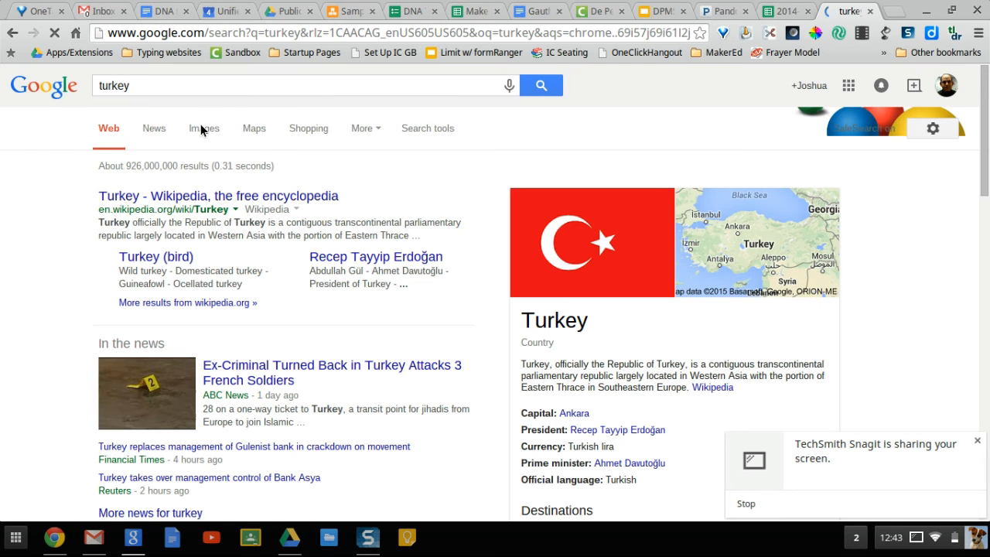
right_click(611, 269)
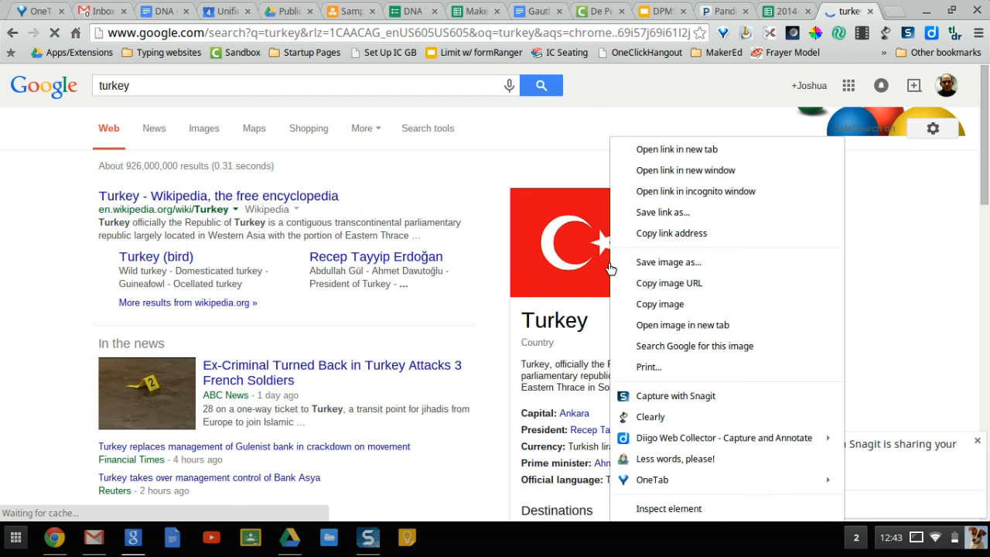
mouse_move(668, 283)
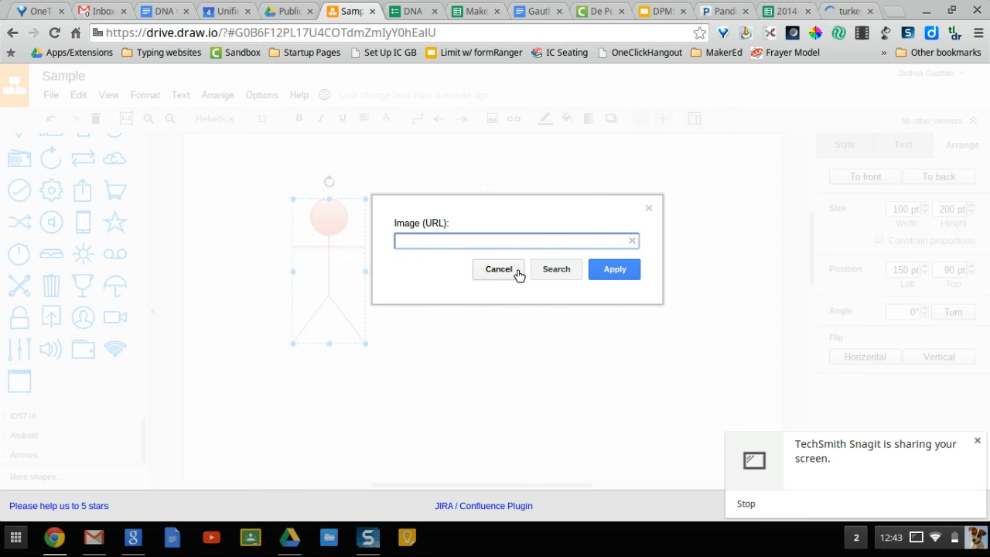
Apply the flag image URL to the figure and move the flag toward the page middle.
click(614, 269)
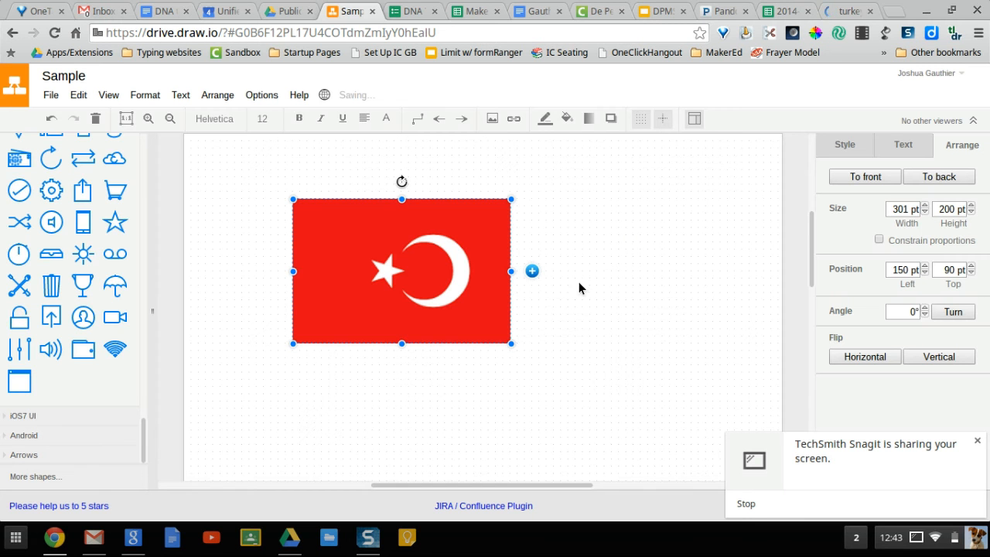
drag(402, 270, 597, 257)
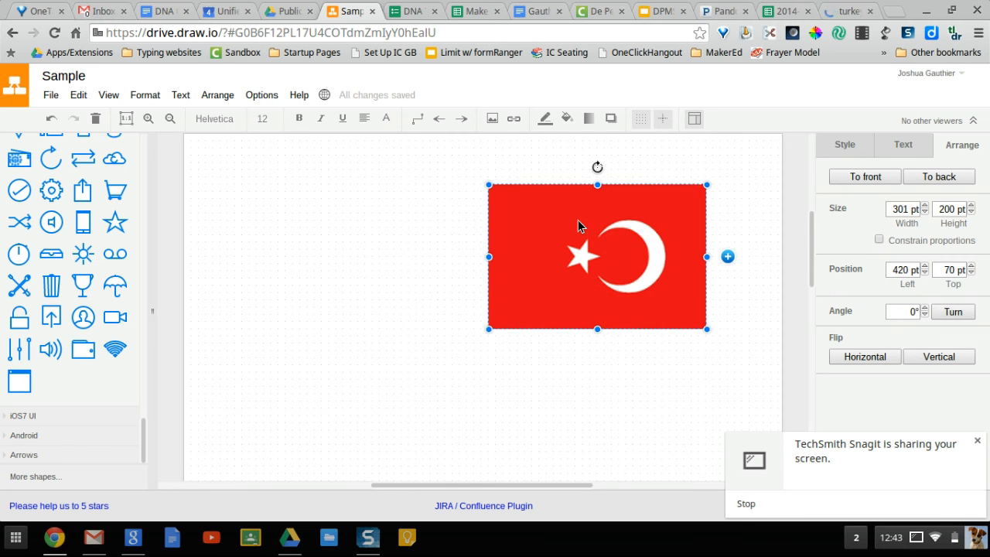
drag(596, 257, 538, 292)
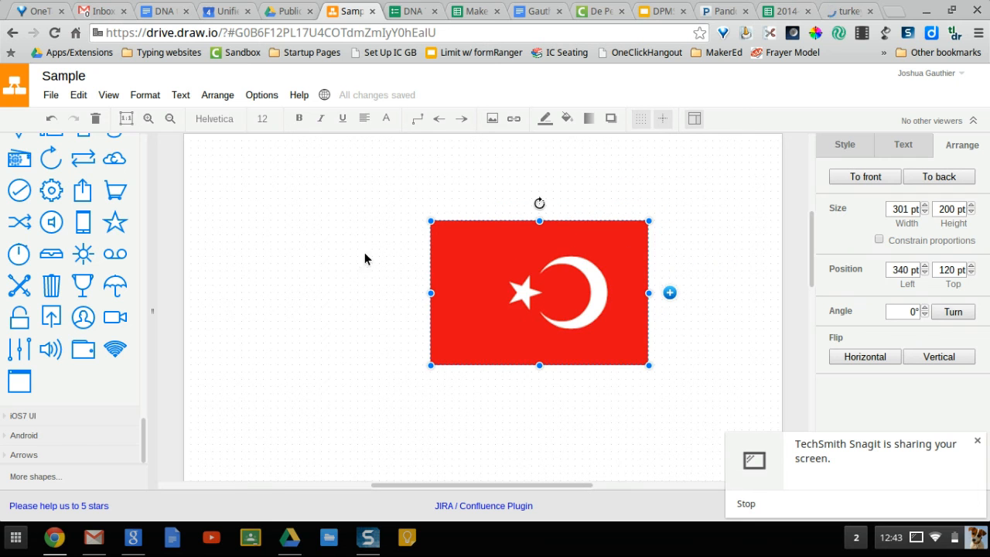
mouse_move(282, 133)
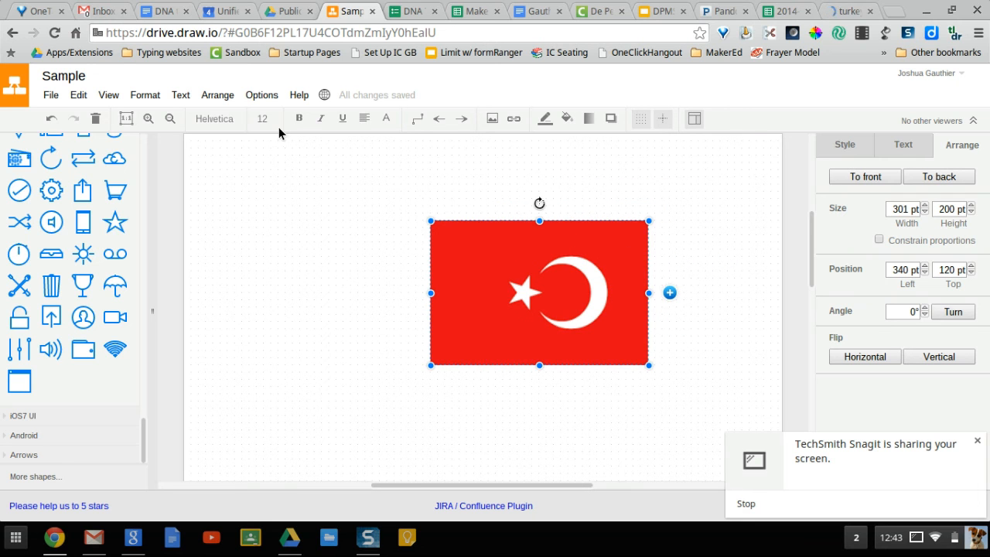
Browse the Options, Arrange, Text, Format, View and File menus to review their entries.
click(261, 95)
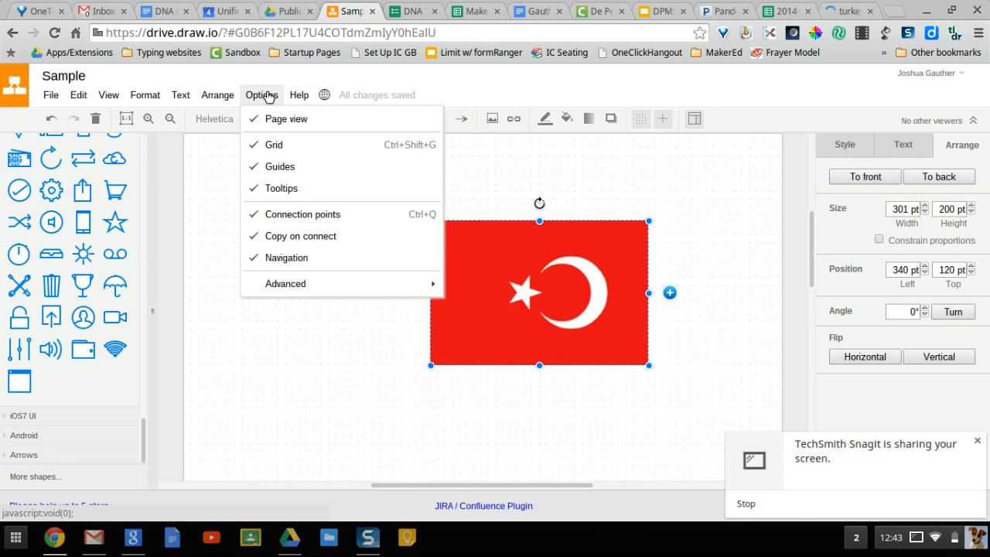
click(216, 94)
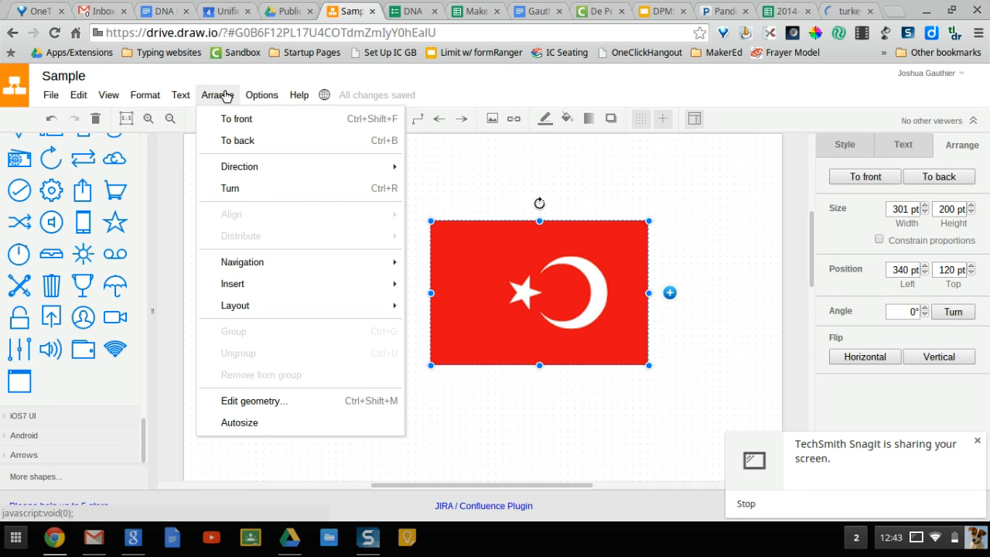
click(179, 94)
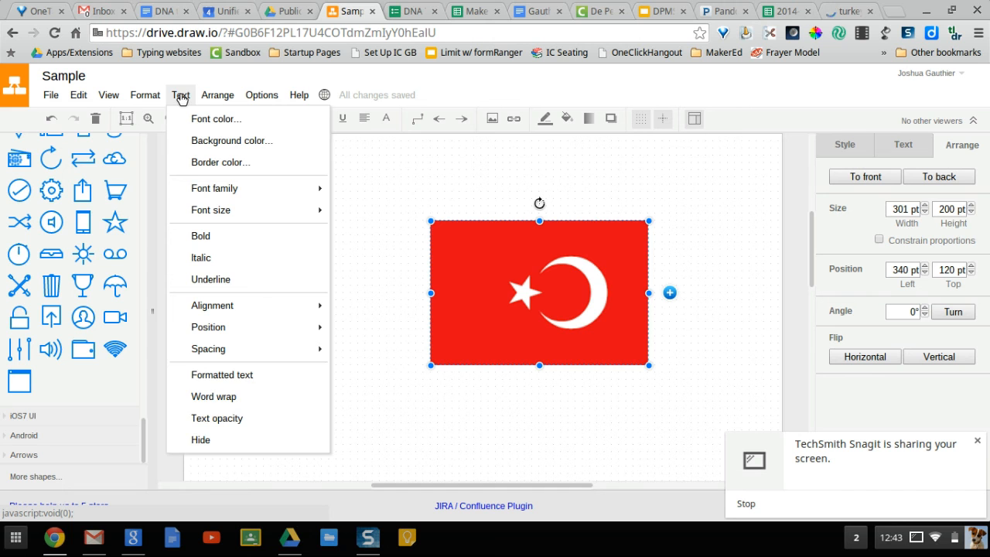
click(145, 94)
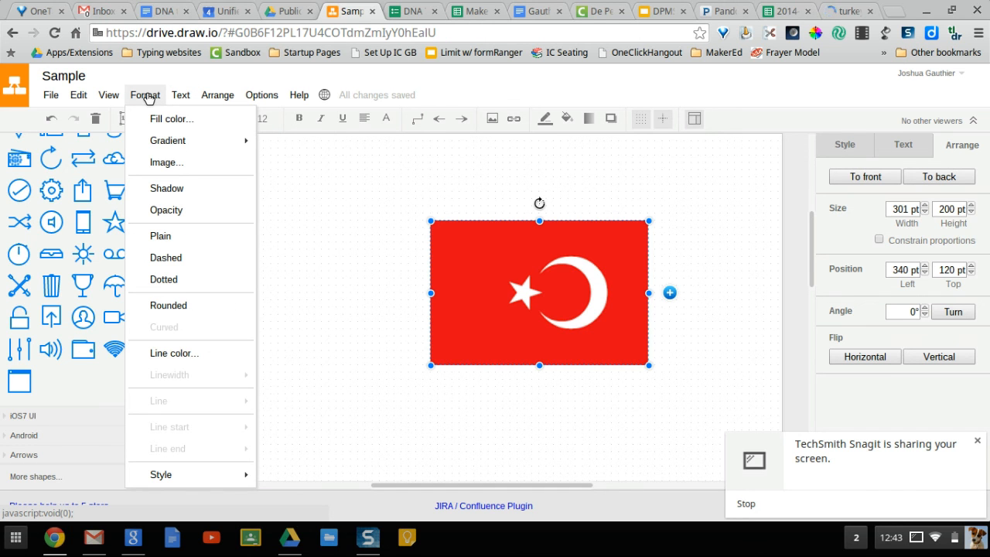
click(108, 94)
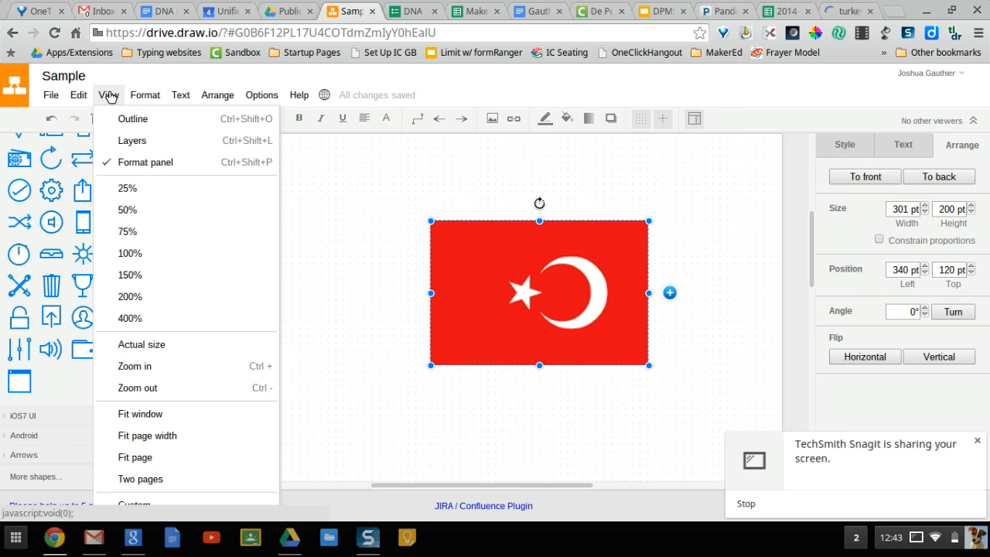
click(50, 95)
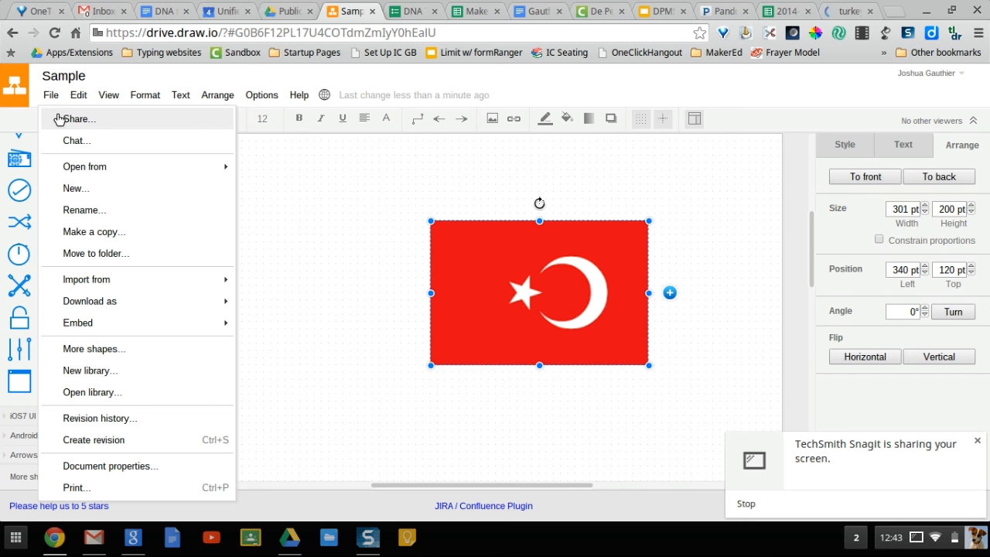
mouse_move(91, 145)
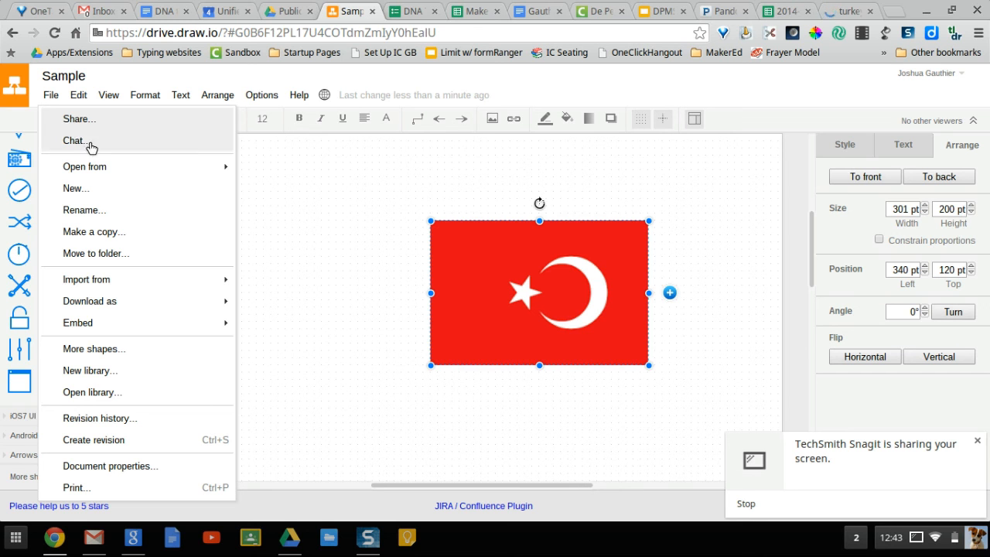